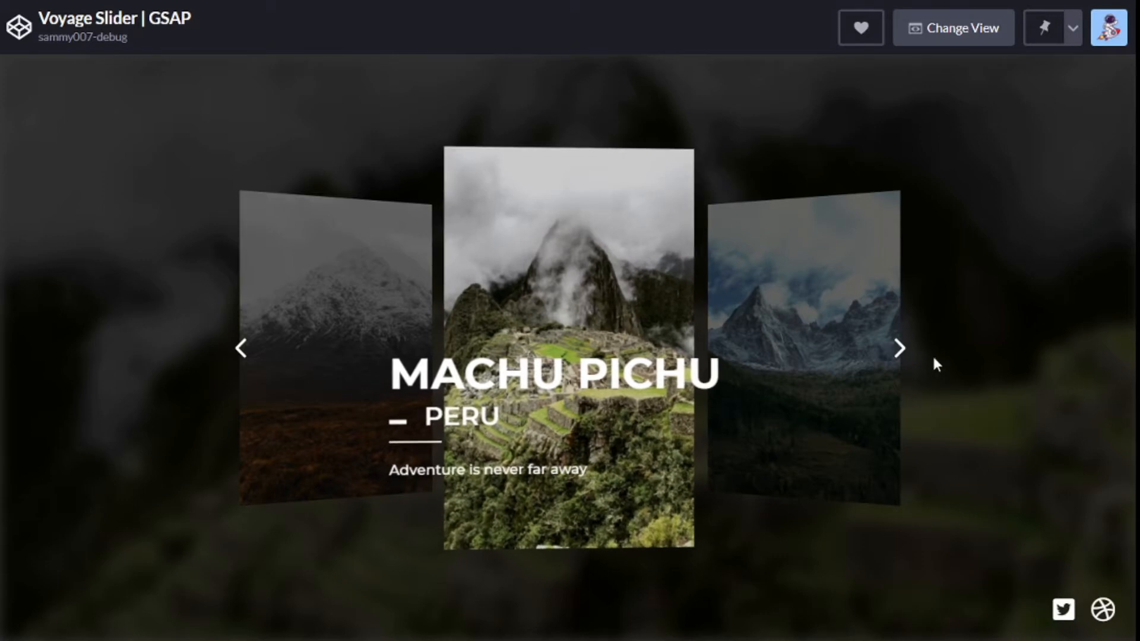
- Advance the slider through Chamonix, Highlands and Machu Pichu cards to demo the 3D rotation
click(900, 348)
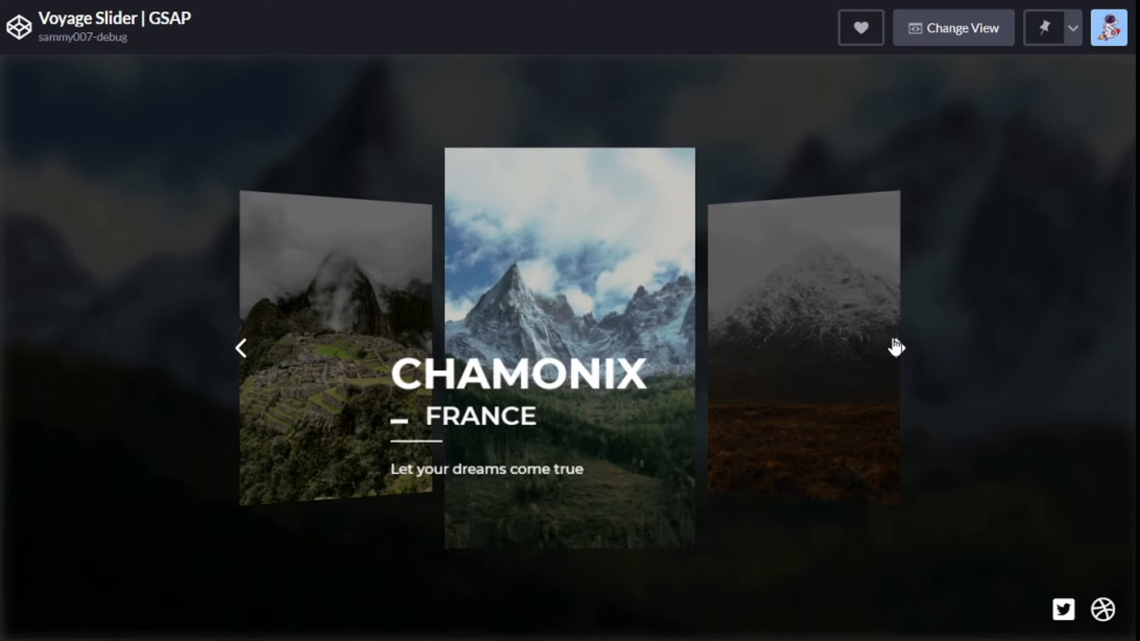
click(898, 348)
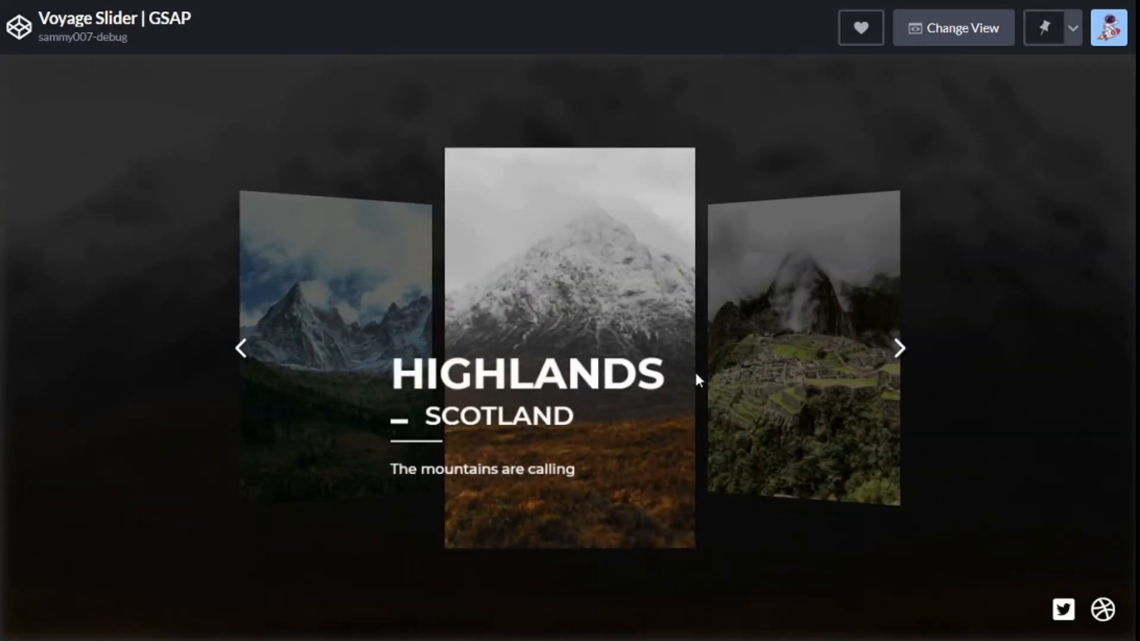
mouse_move(707, 443)
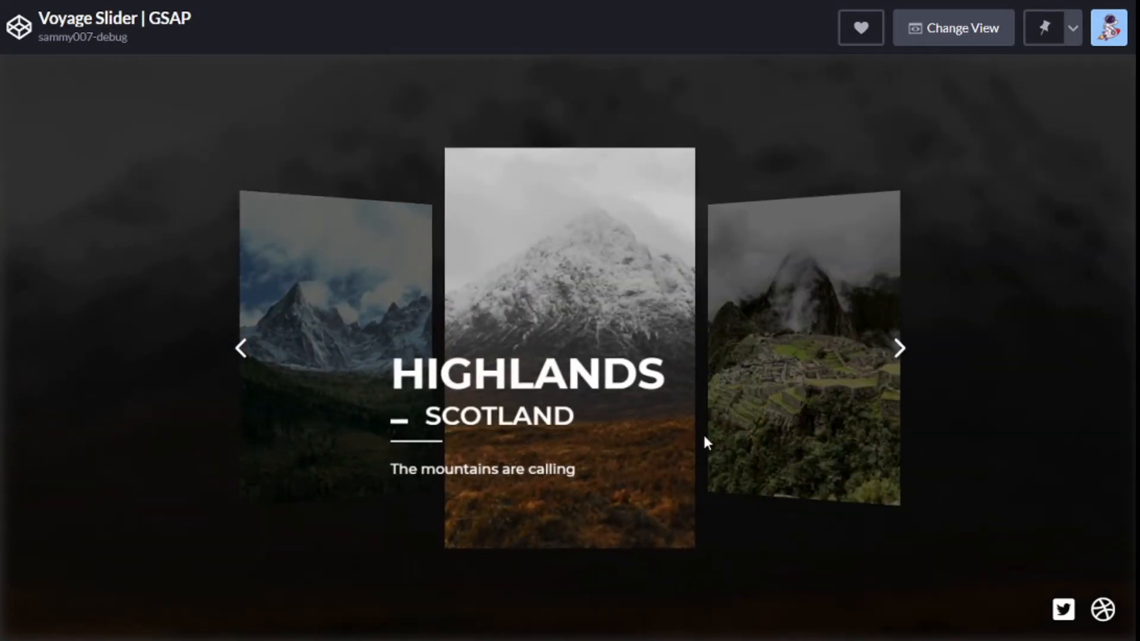
mouse_move(898, 356)
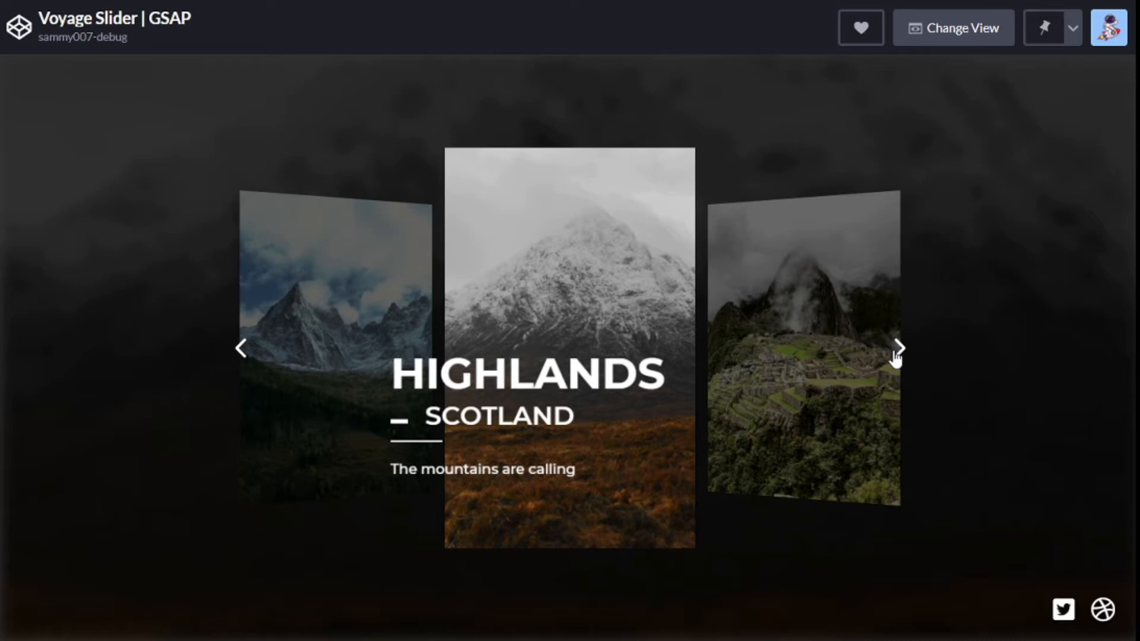
click(899, 348)
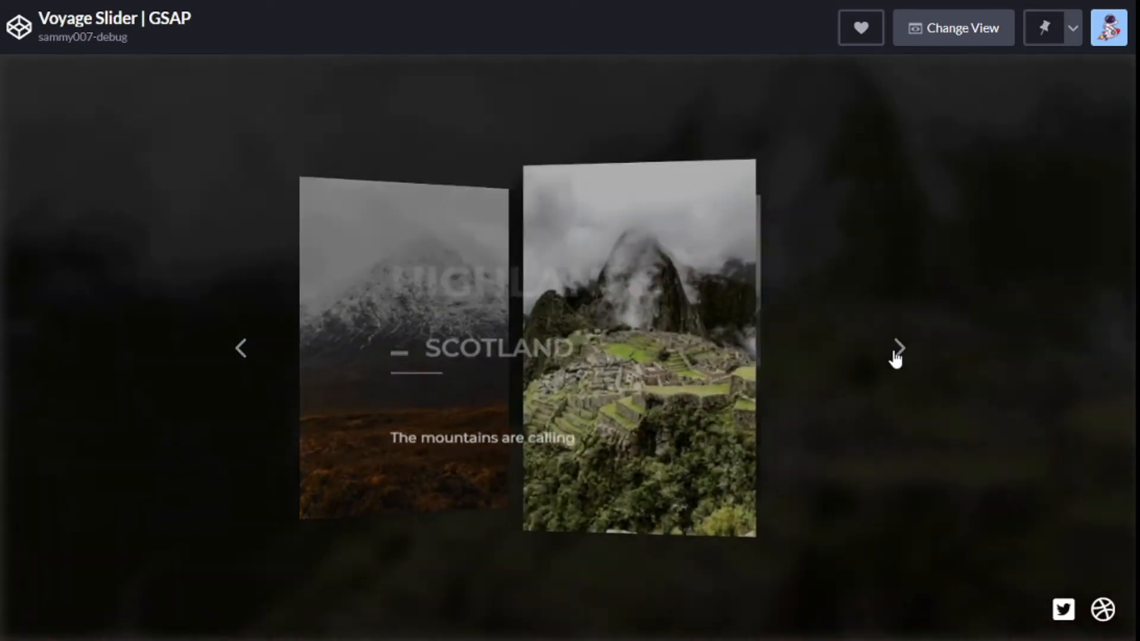
click(899, 348)
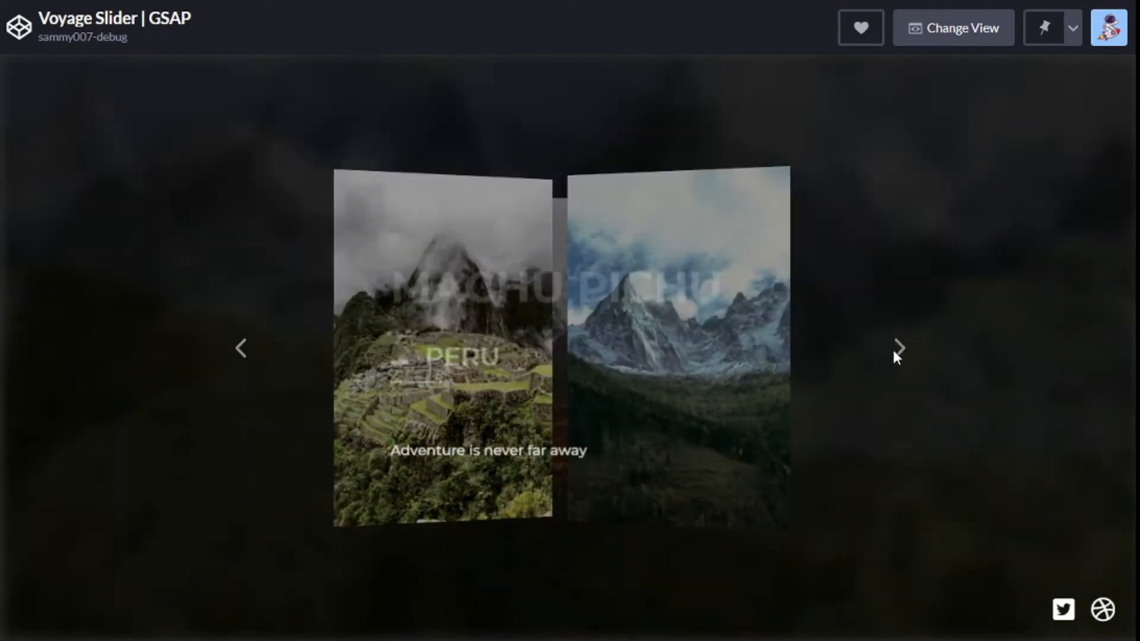
click(899, 348)
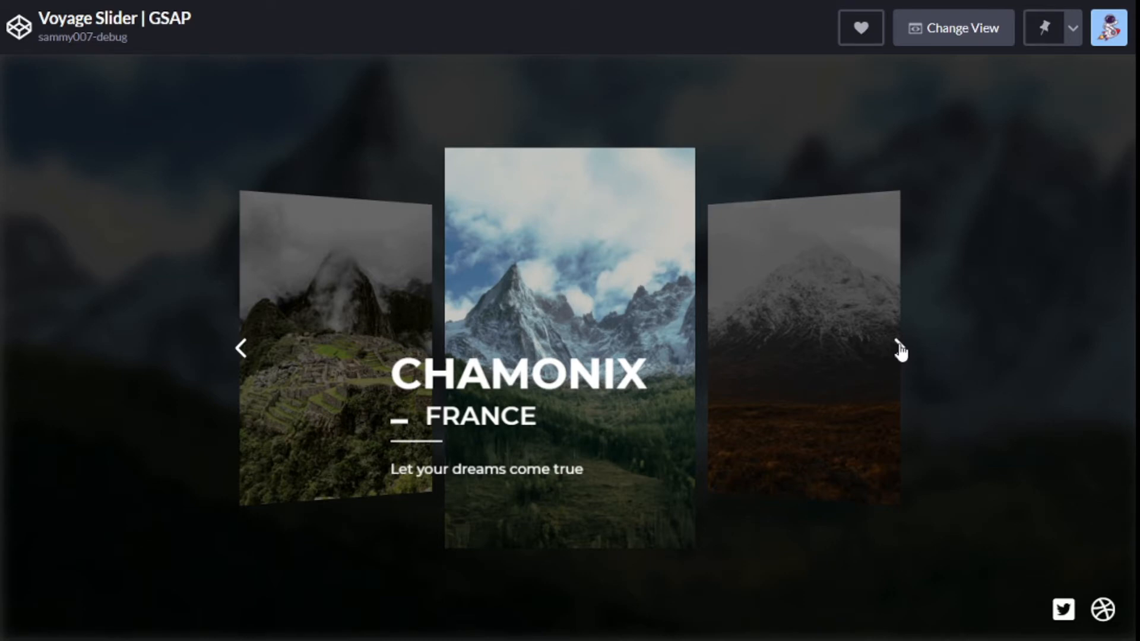
- Cycle the slider once more through Highlands and Machu Pichu, leaving Chamonix, France featured
click(900, 348)
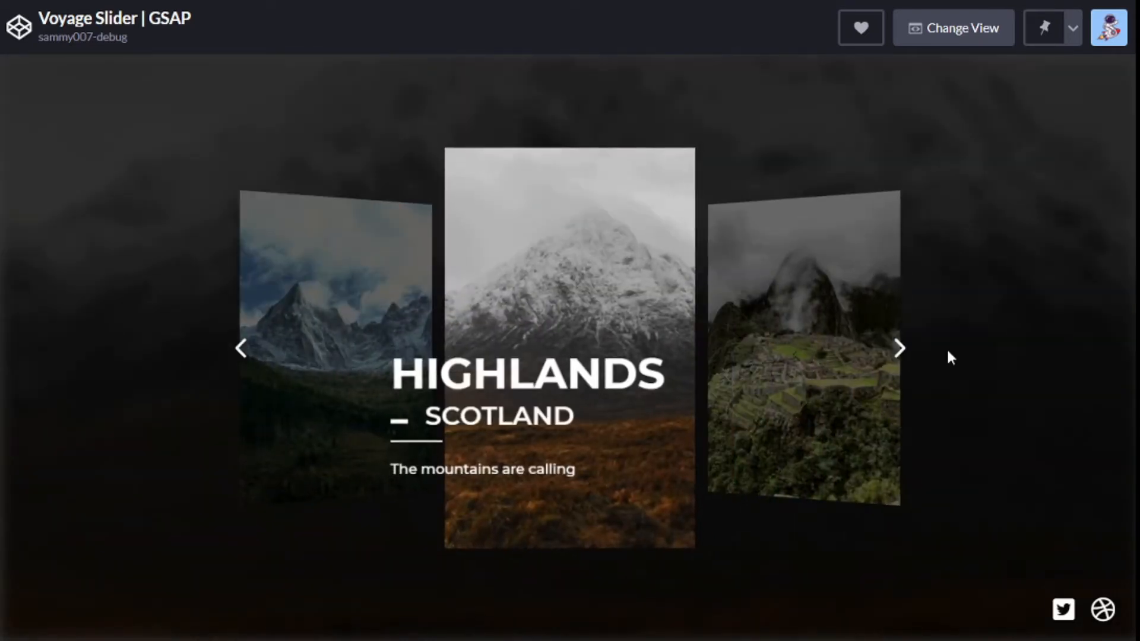
click(899, 348)
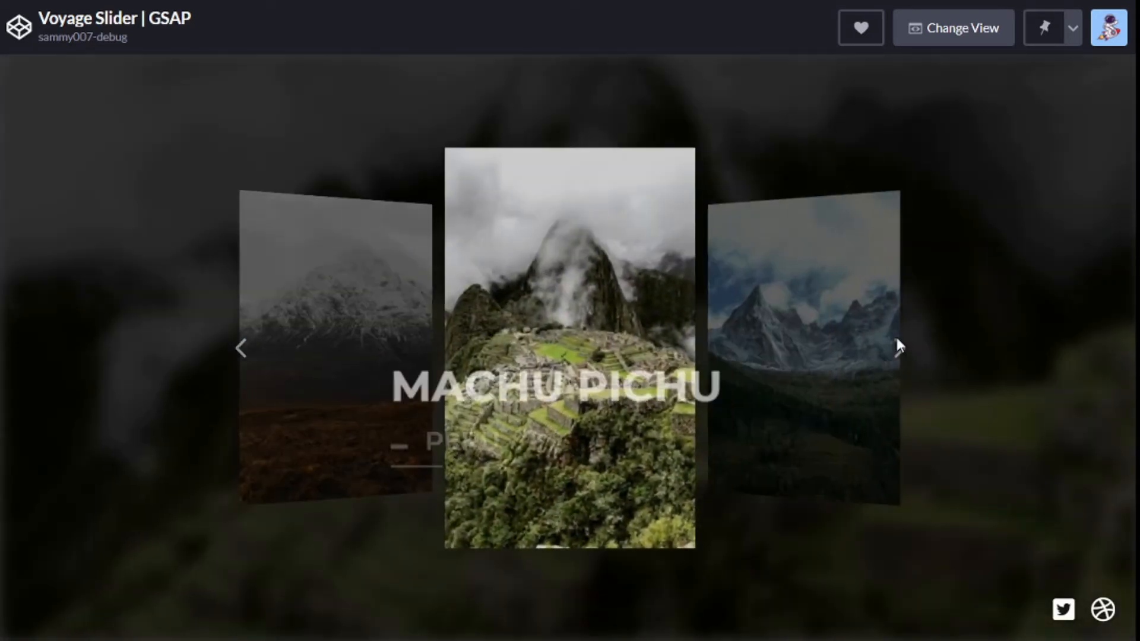
click(898, 348)
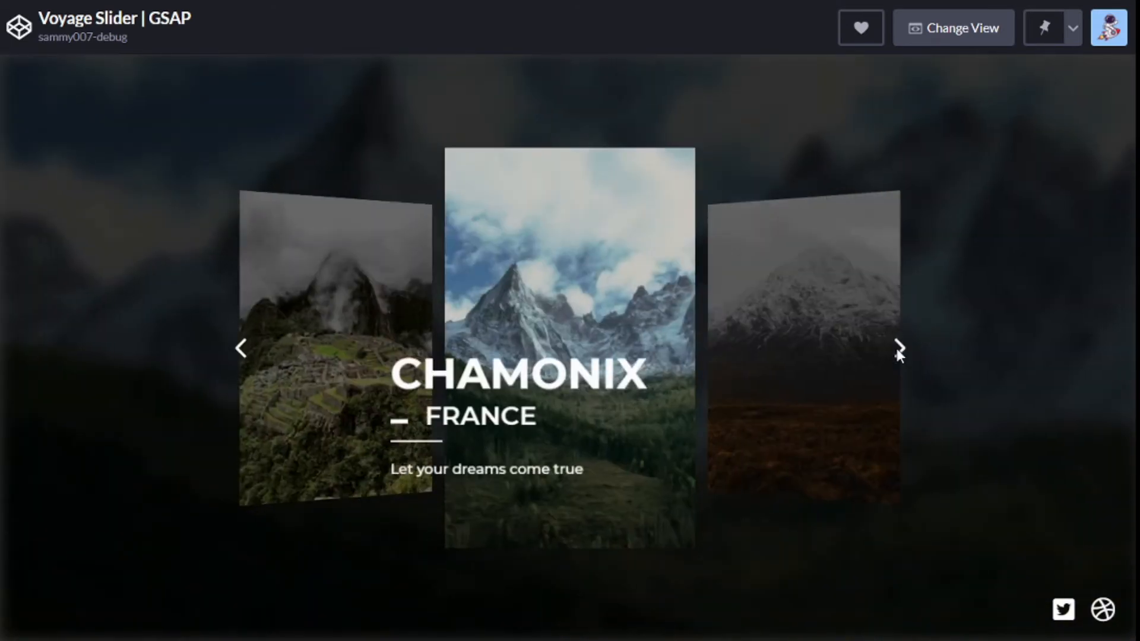
click(953, 27)
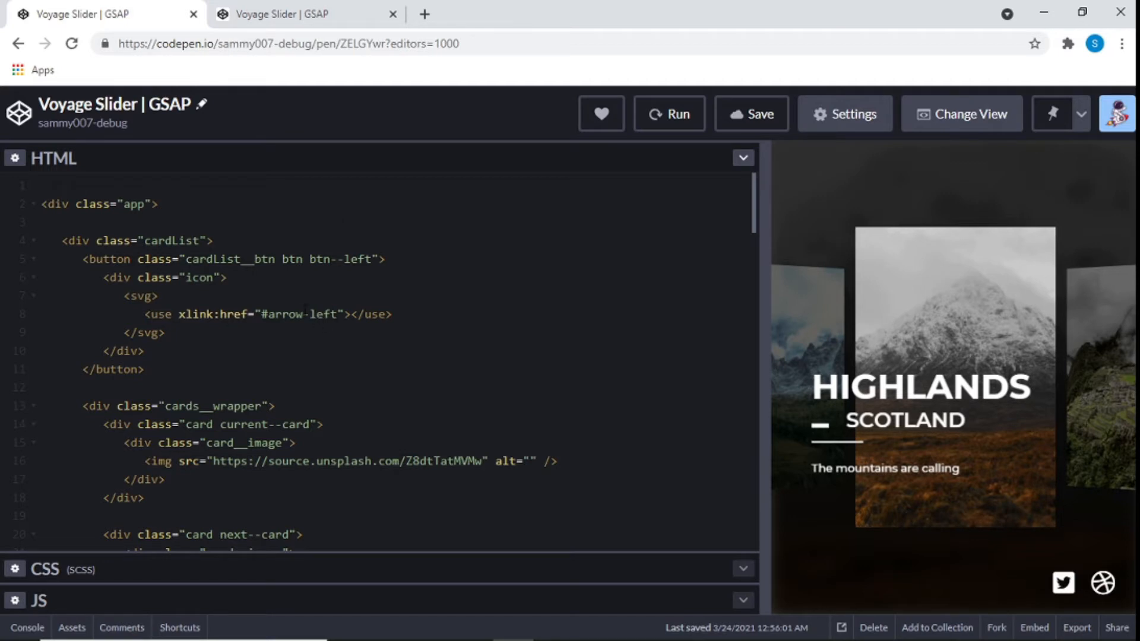
- Scroll through the HTML markup for the app, card list and info sections
scroll(down, 3)
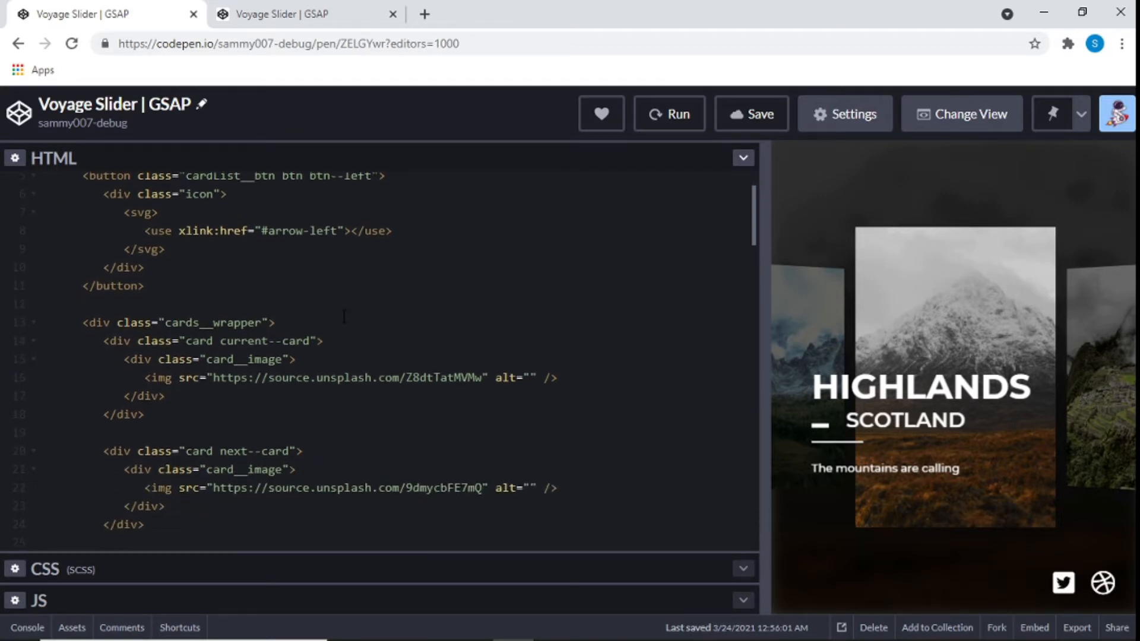
scroll(down, 3)
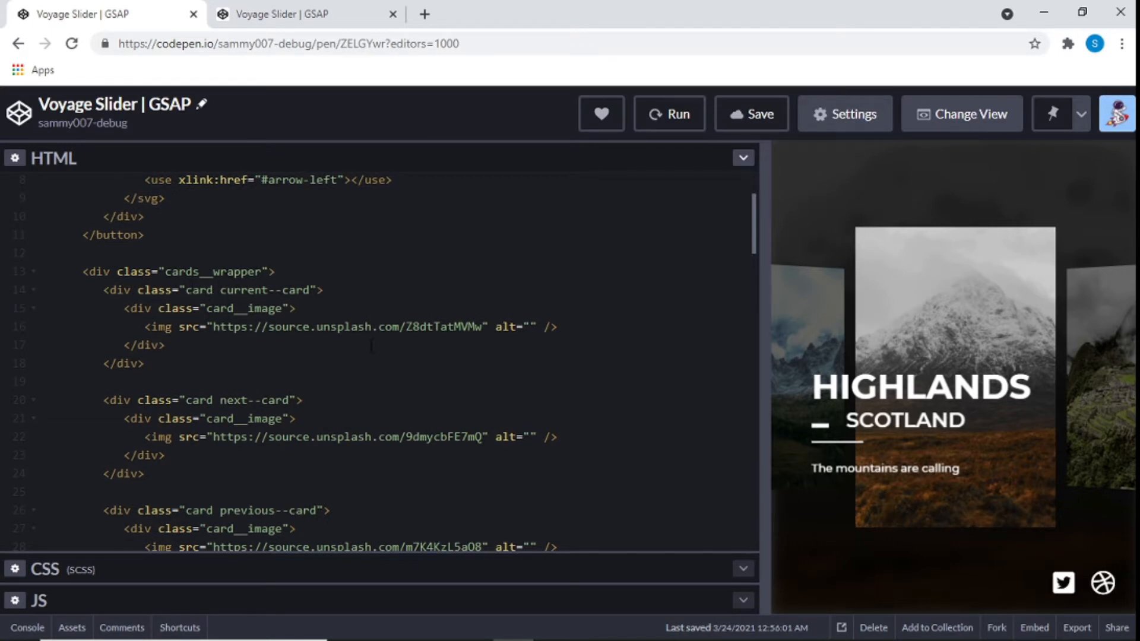
scroll(down, 3)
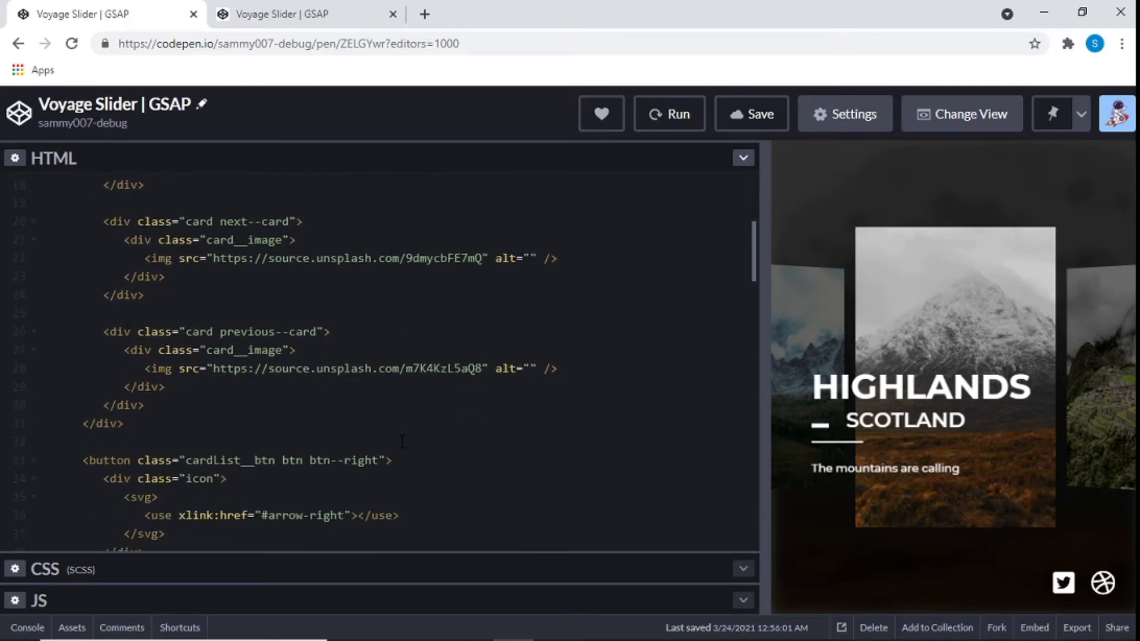
scroll(down, 3)
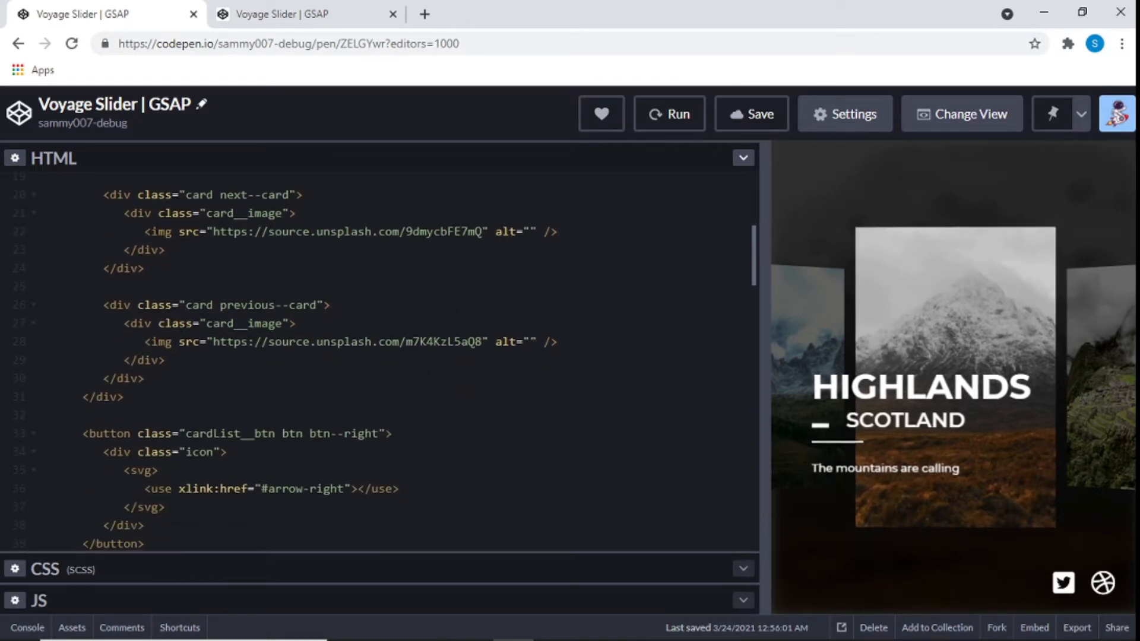
scroll(down, 3)
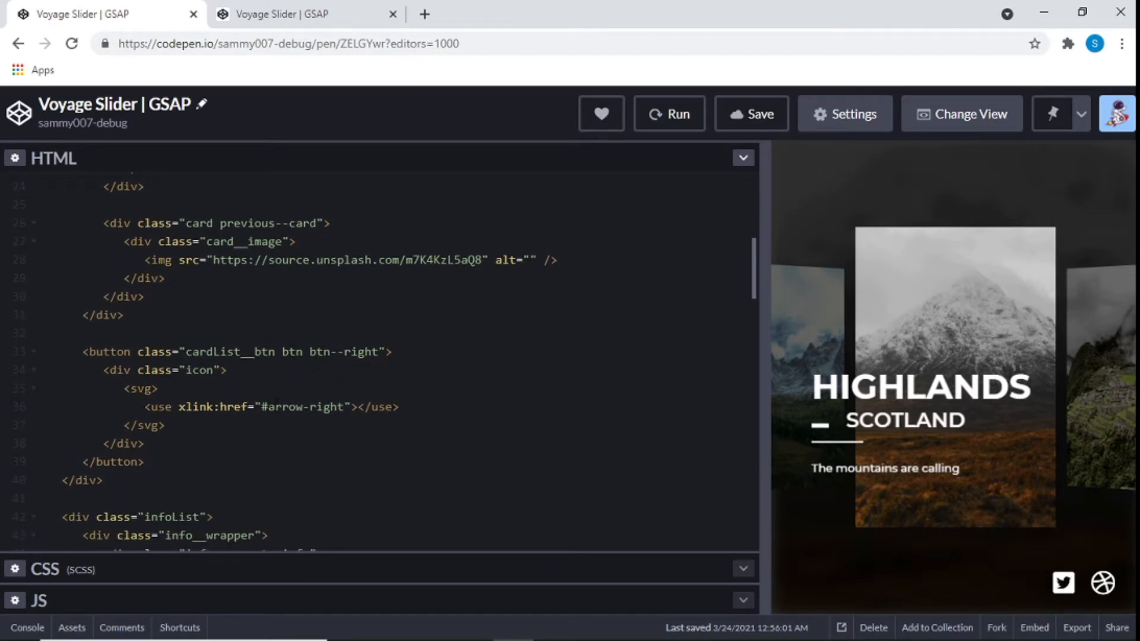
scroll(down, 3)
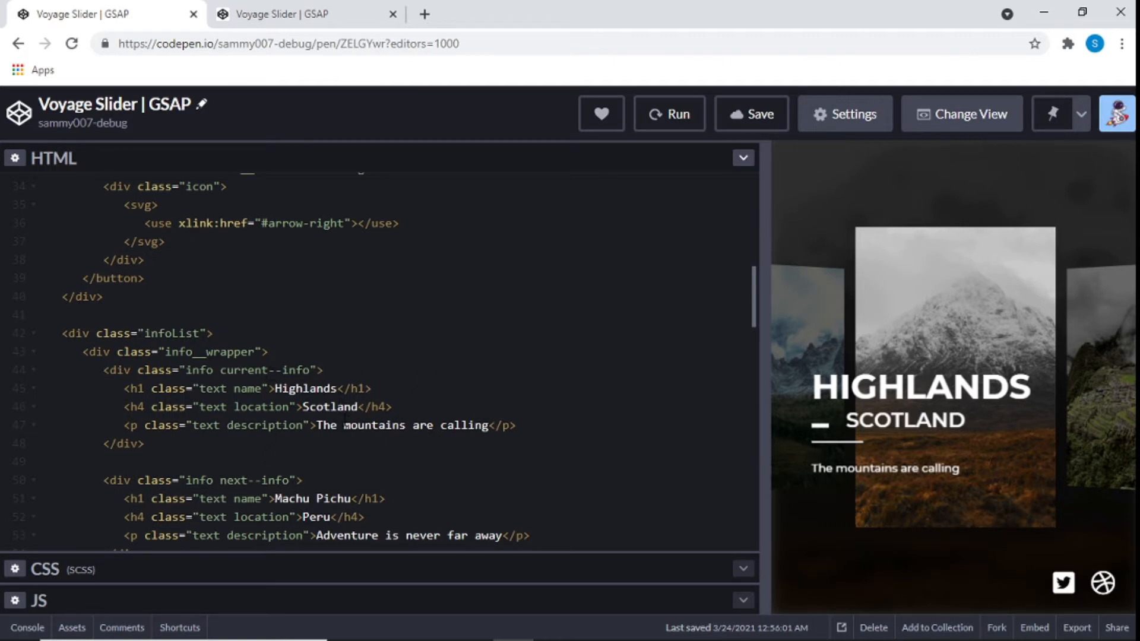
scroll(down, 3)
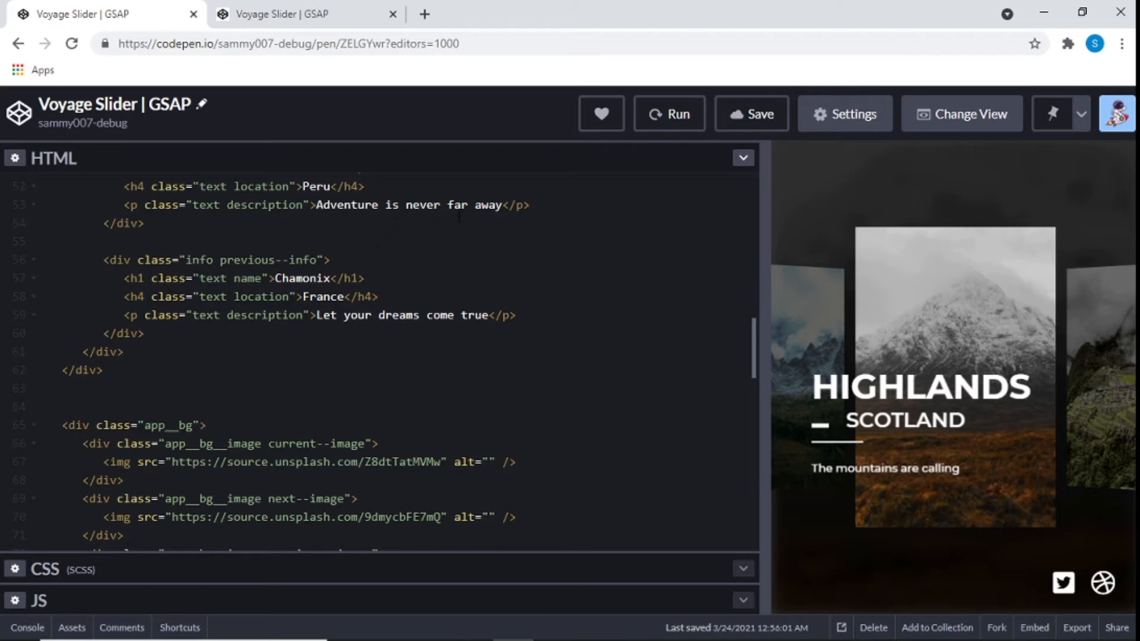
scroll(up, 3)
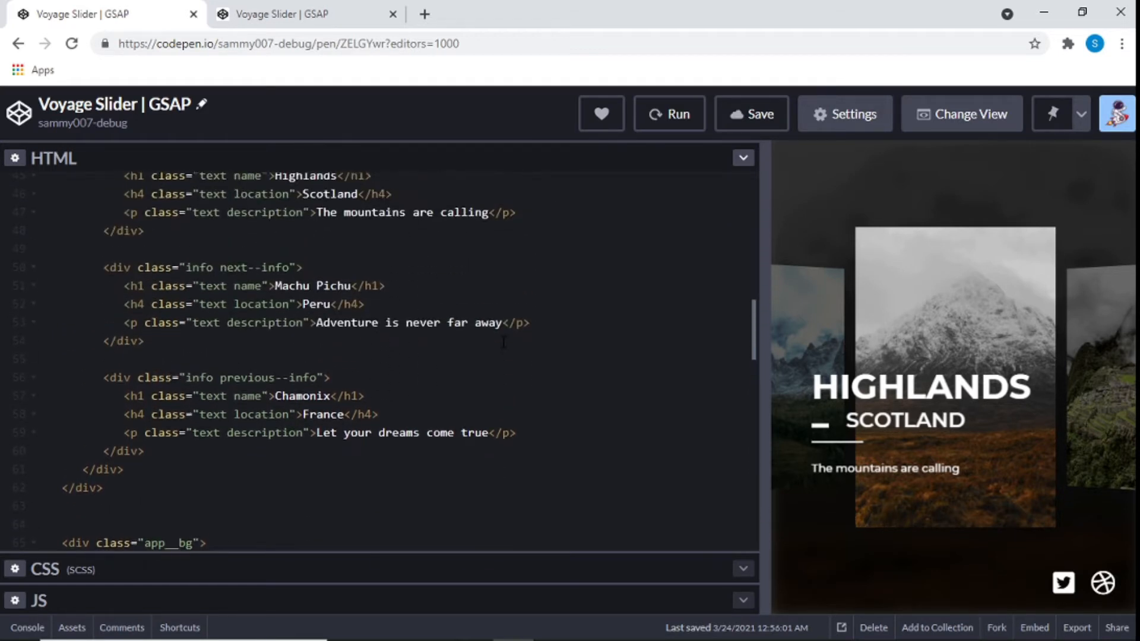
scroll(down, 3)
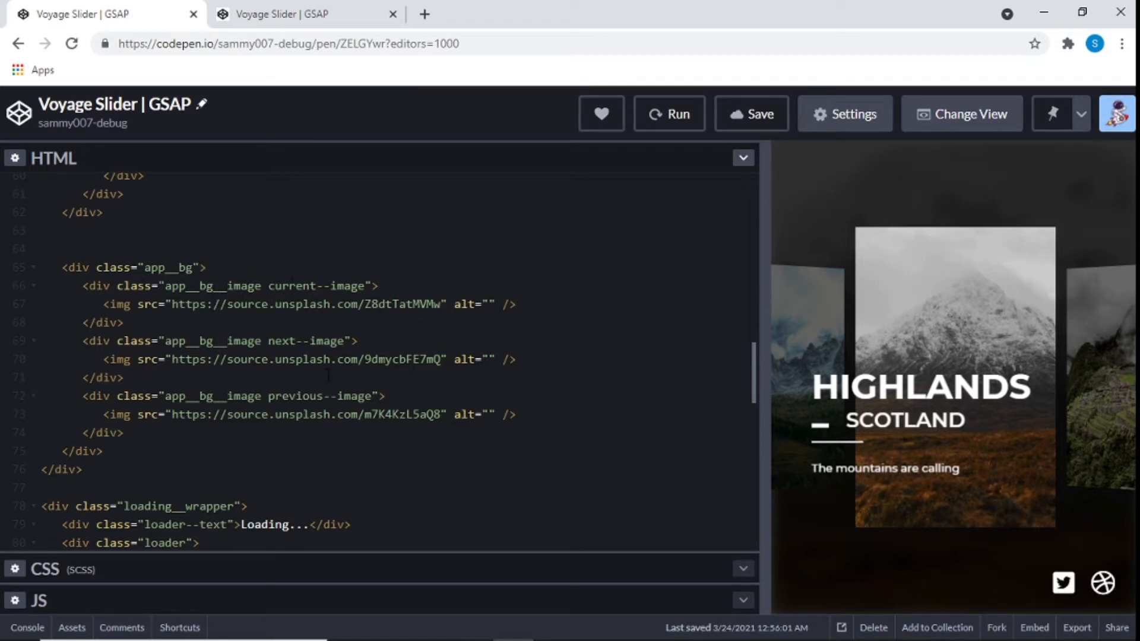
- Continue reading the HTML down to the arrow-left and arrow-right SVG symbol definitions
scroll(up, 3)
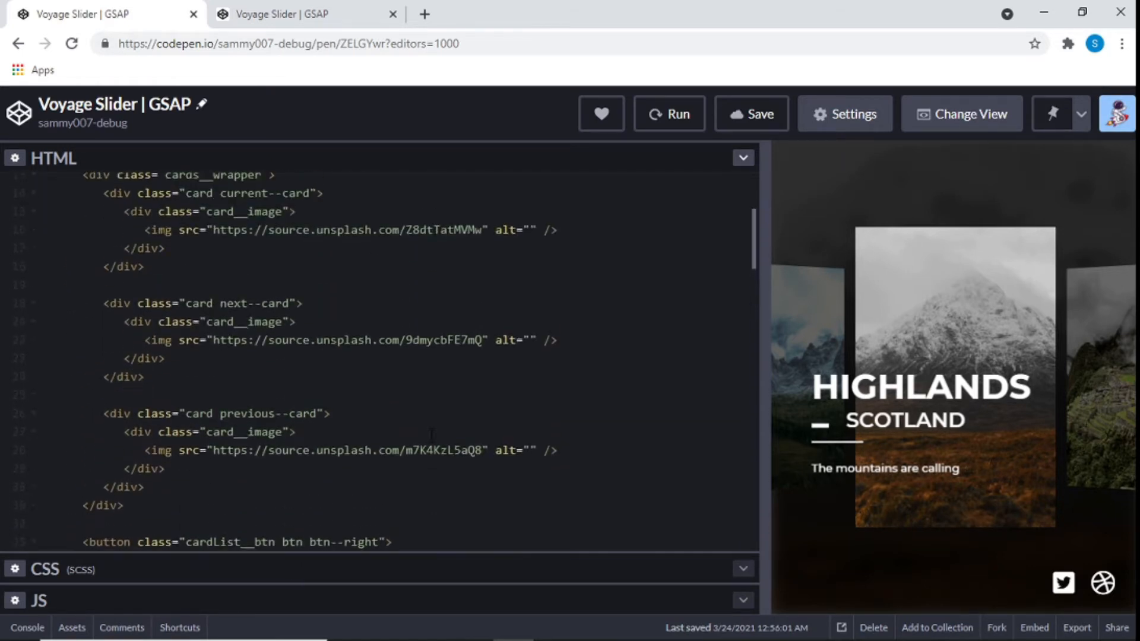
scroll(up, 3)
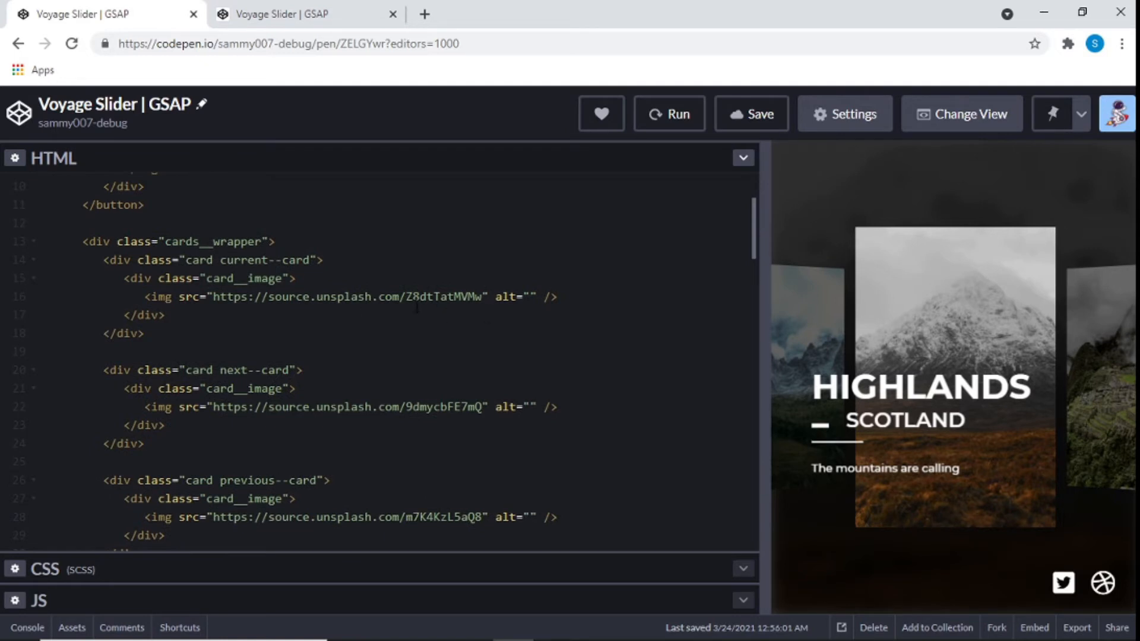
scroll(down, 3)
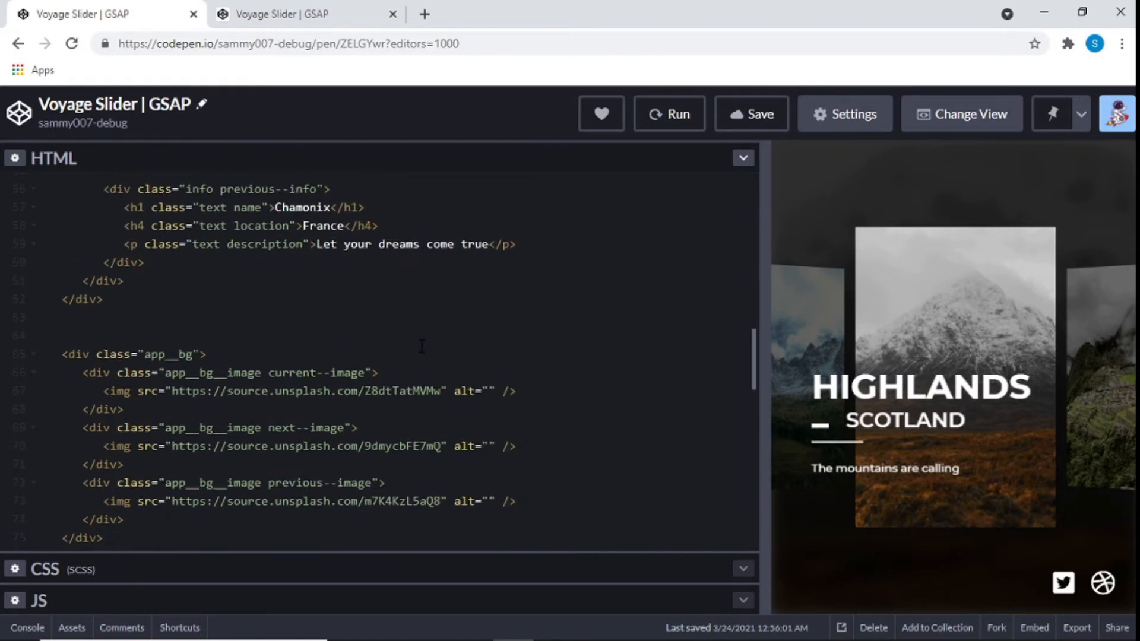
scroll(down, 3)
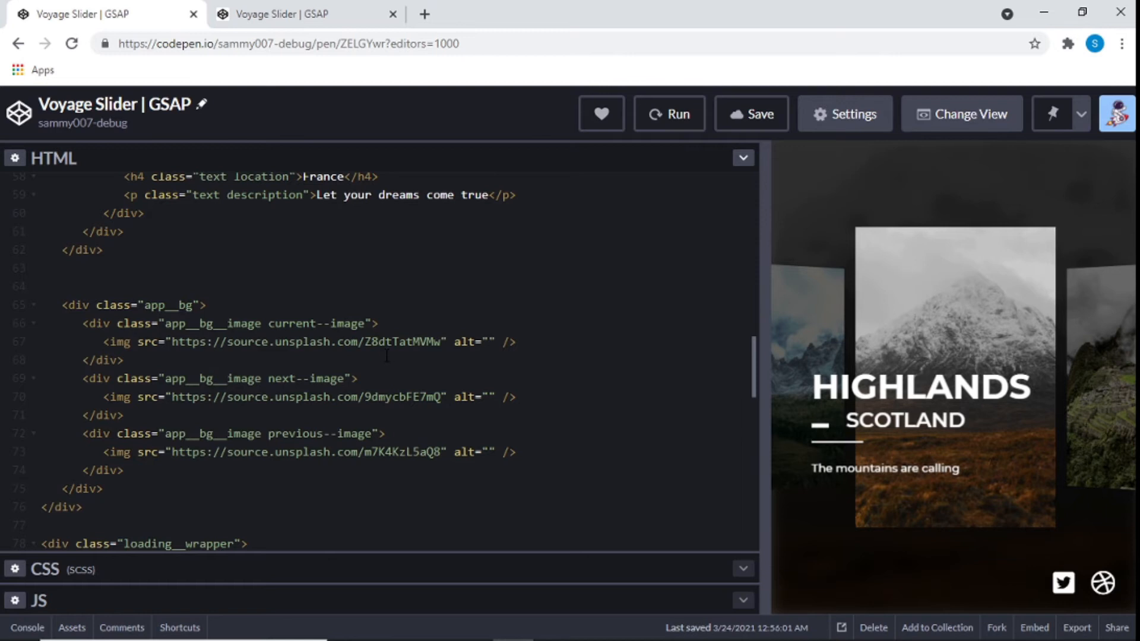
scroll(down, 3)
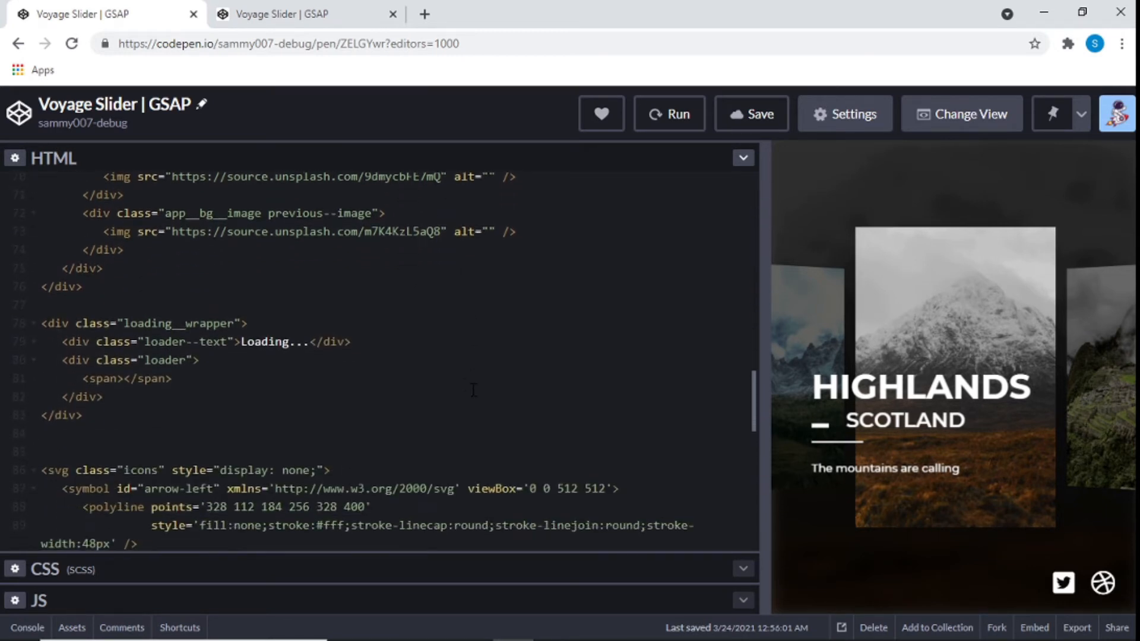
scroll(down, 3)
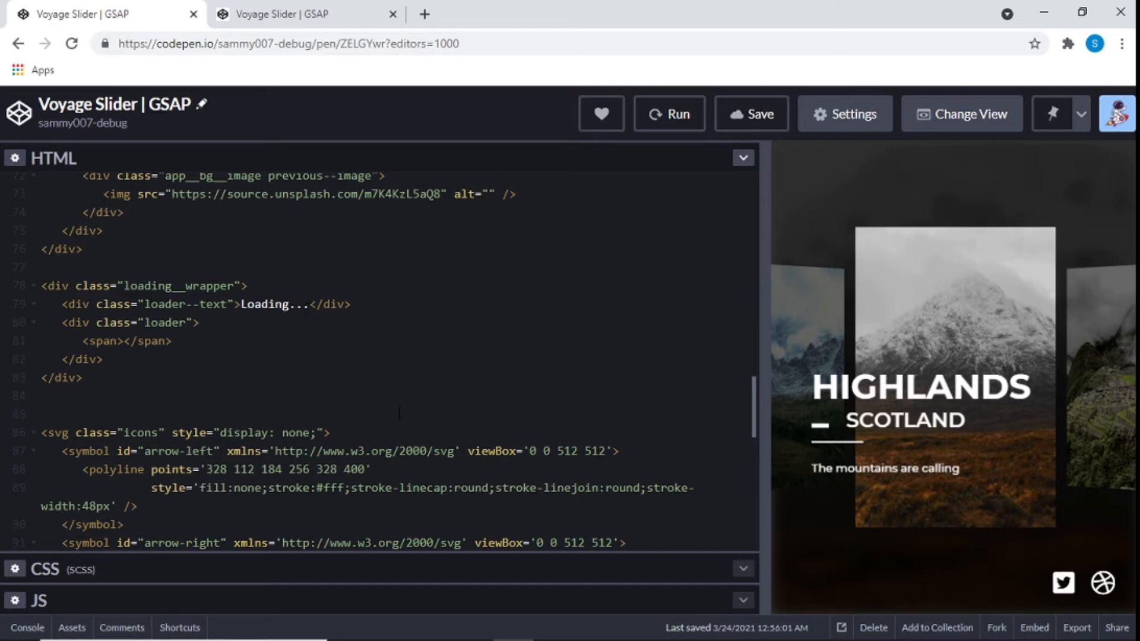
scroll(down, 3)
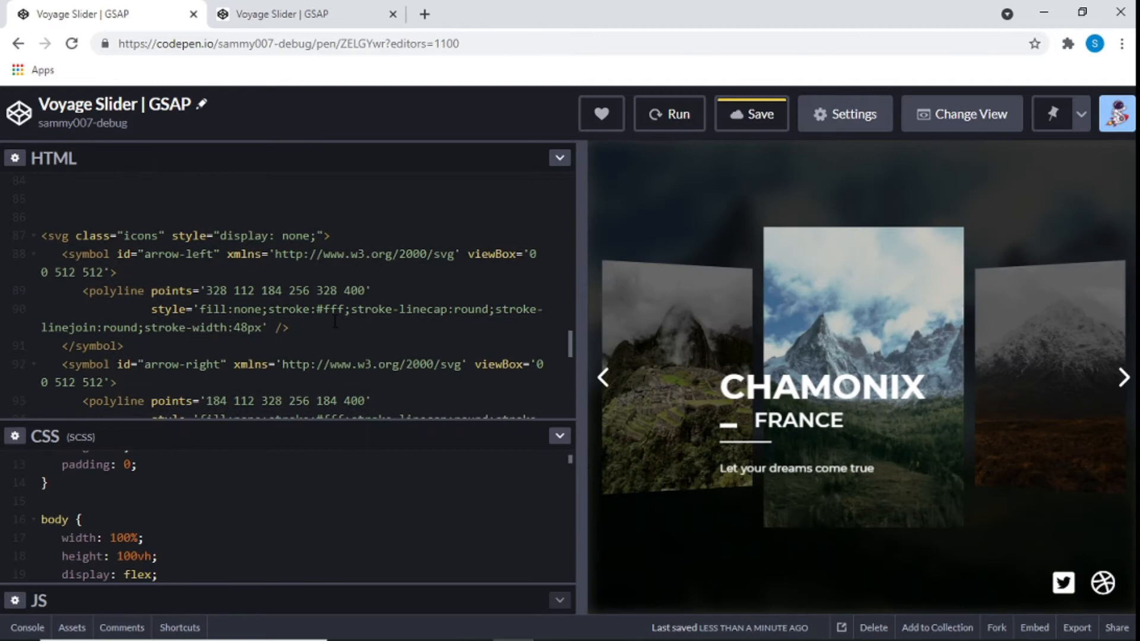
scroll(down, 3)
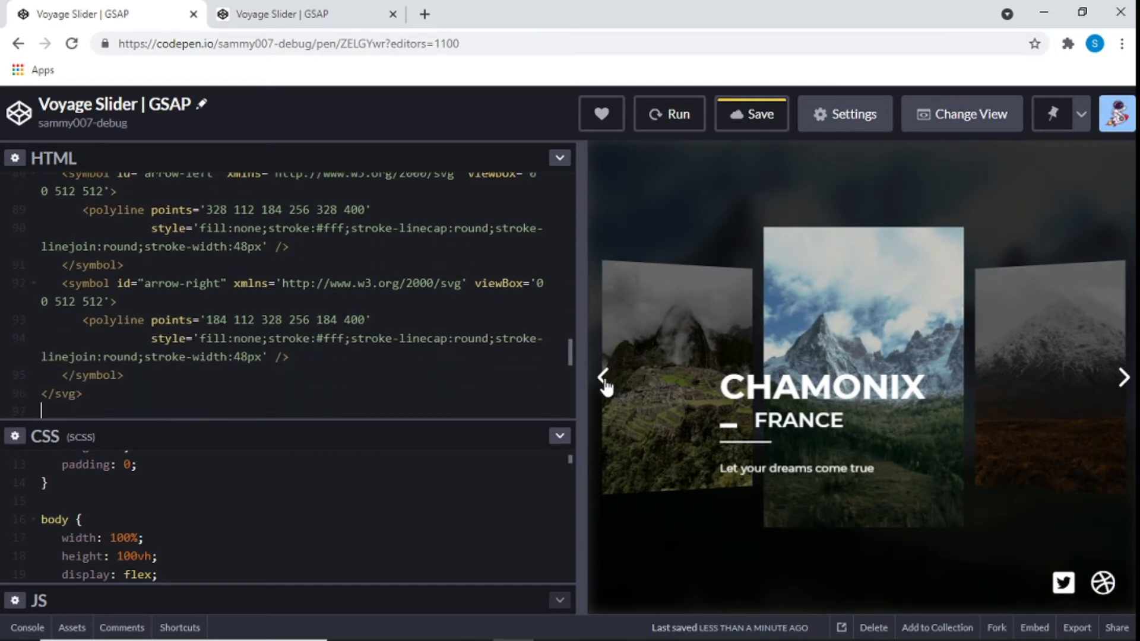
mouse_move(608, 309)
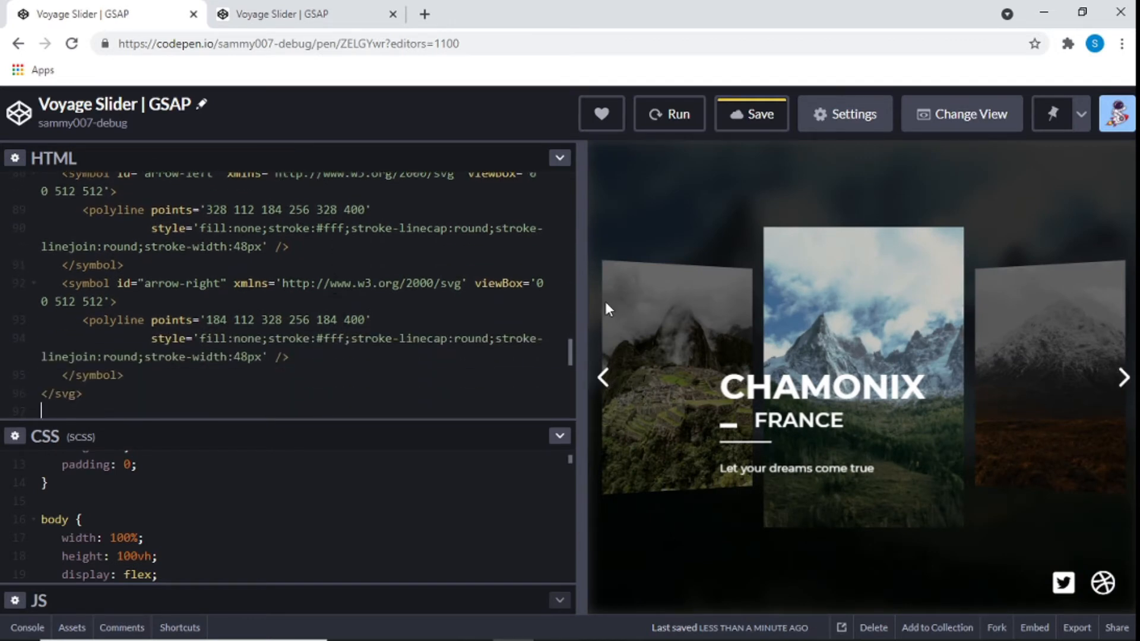
scroll(down, 3)
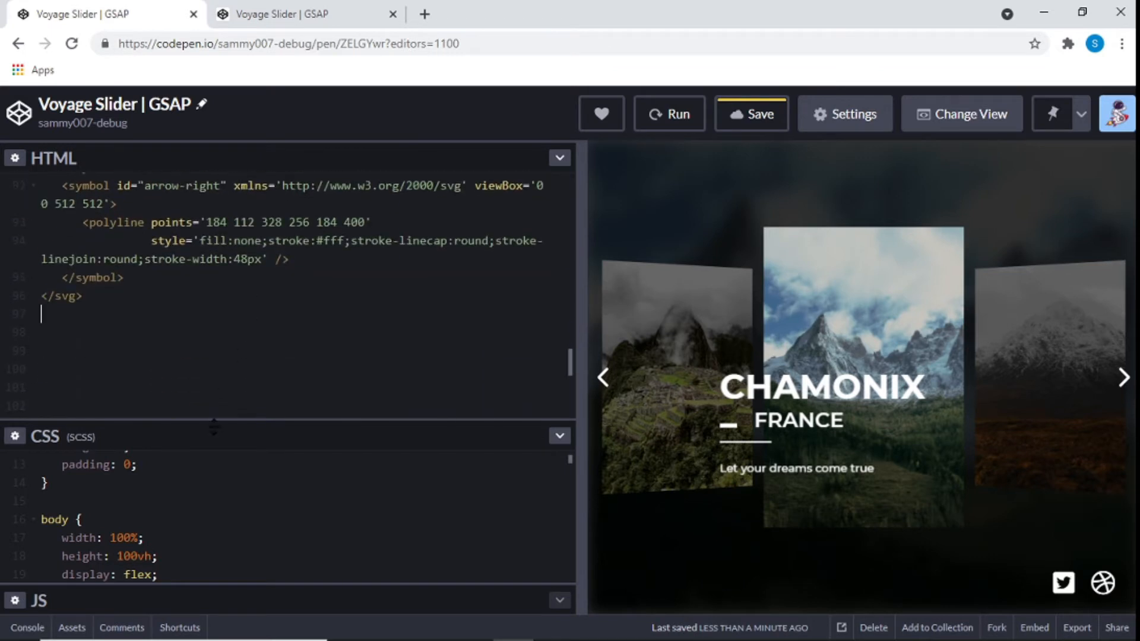
- Expand the SCSS stylesheet to its top showing the Montserrat import and root card variables
click(559, 158)
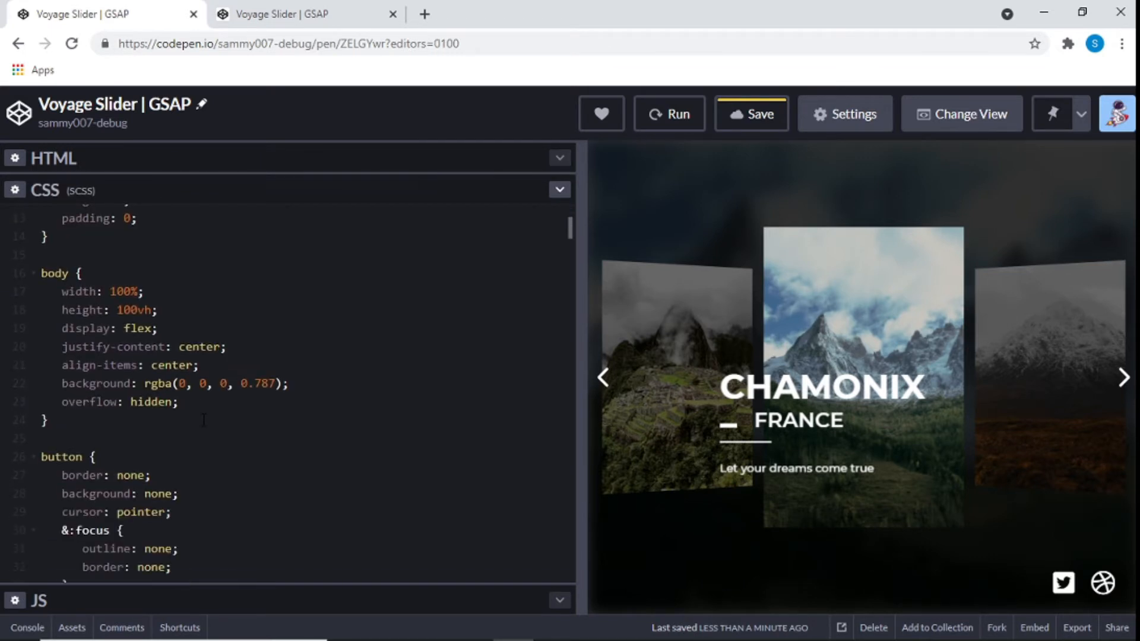
scroll(up, 3)
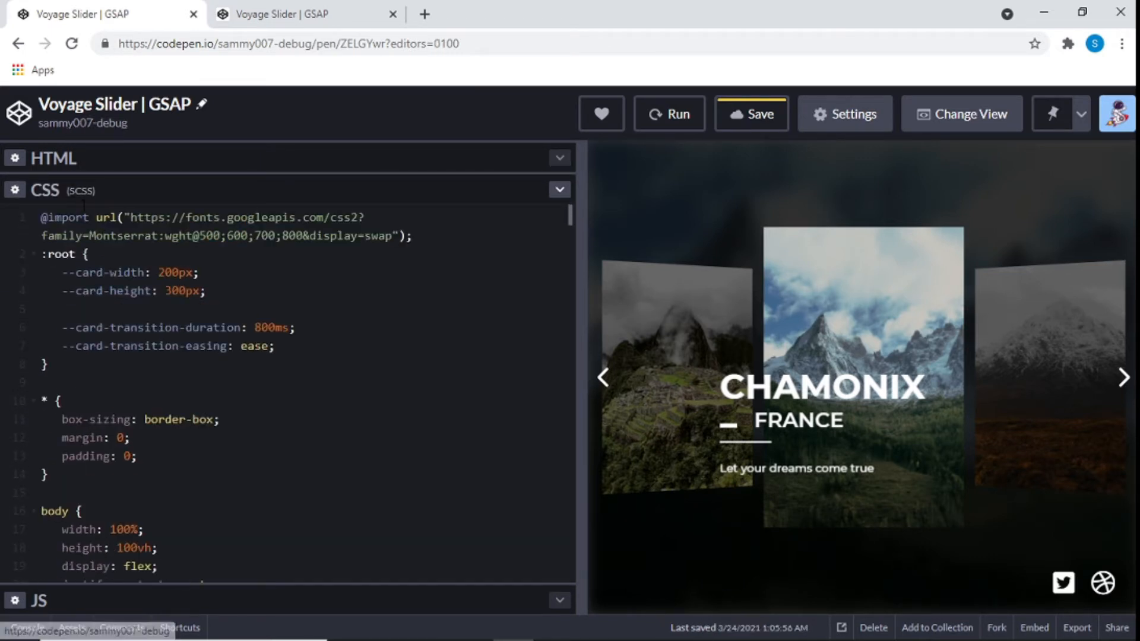
double_click(80, 190)
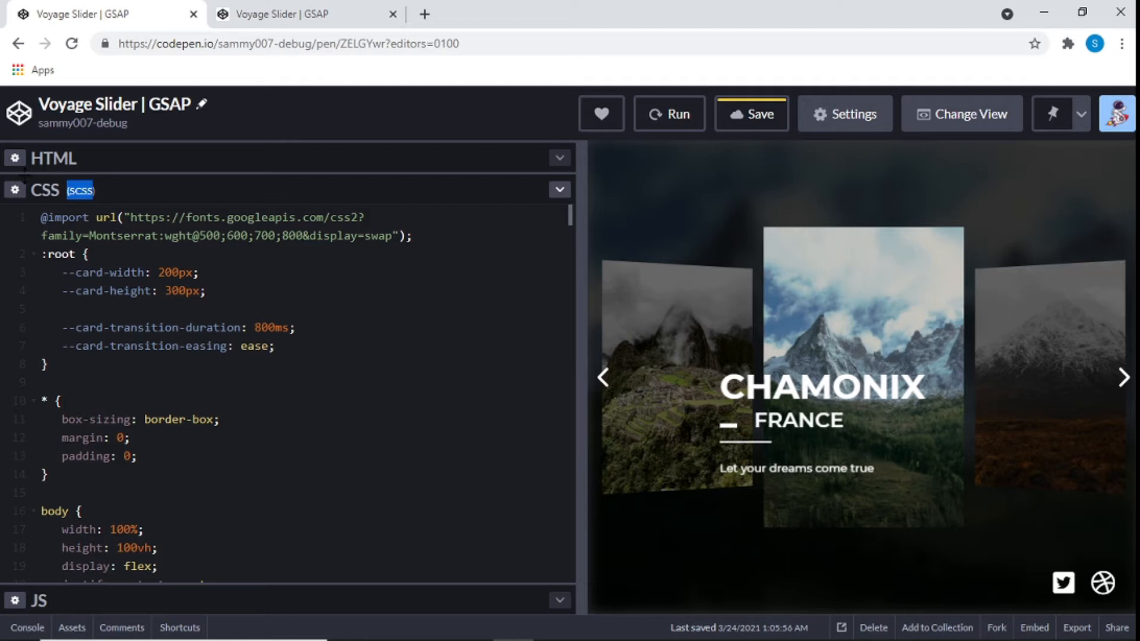
- Show the pen's CSS settings with the SCSS preprocessor and external Font Awesome and Montserrat stylesheets
click(845, 114)
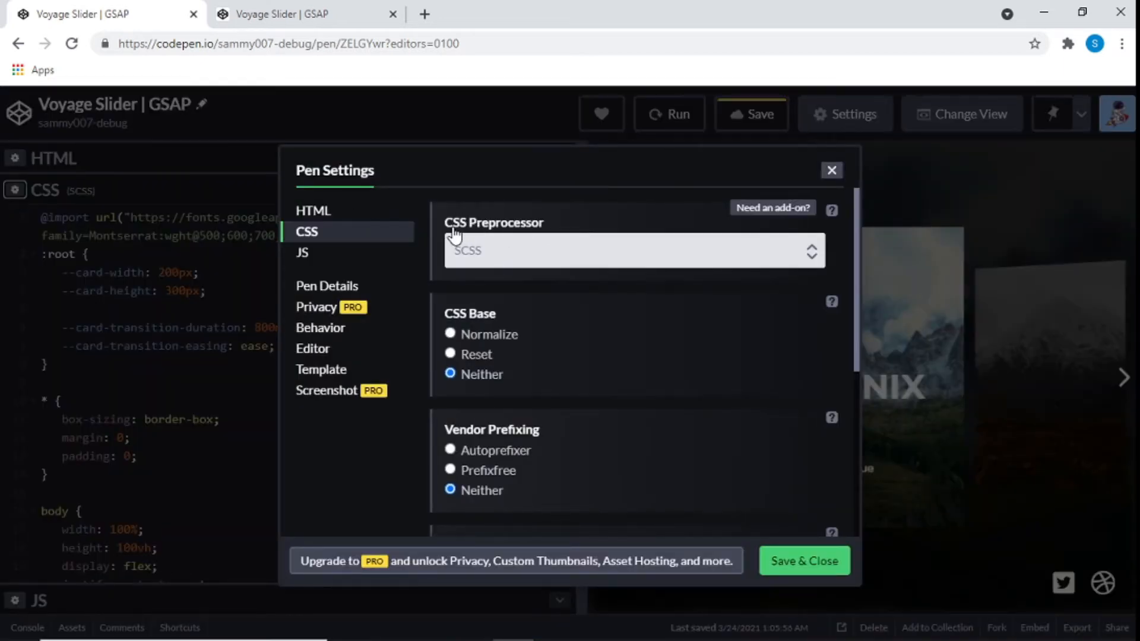
mouse_move(466, 265)
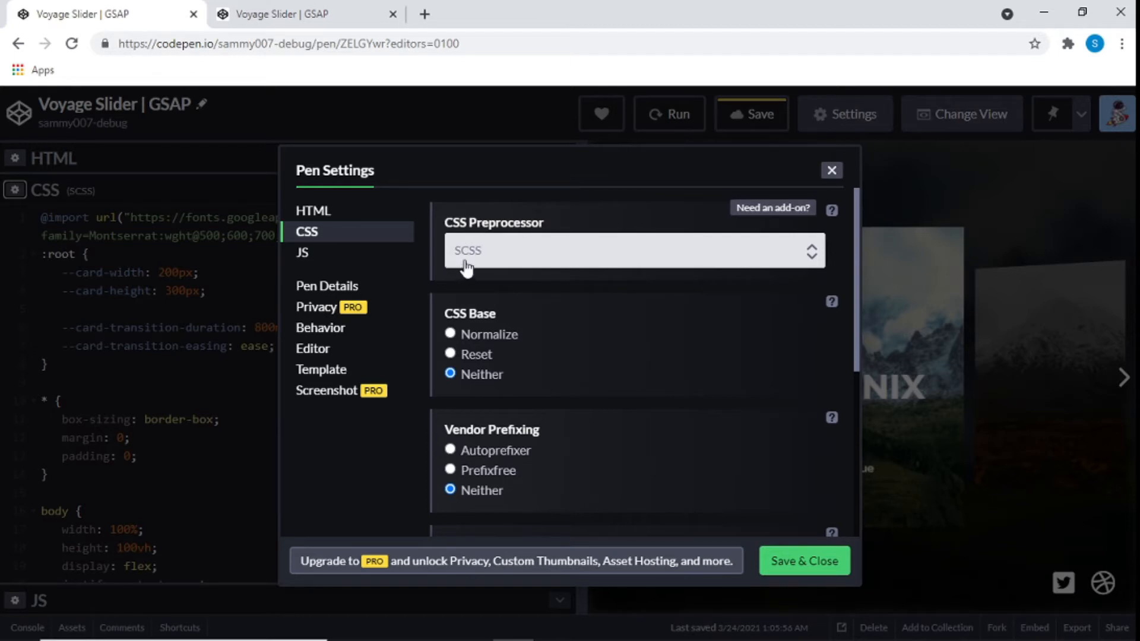
mouse_move(582, 429)
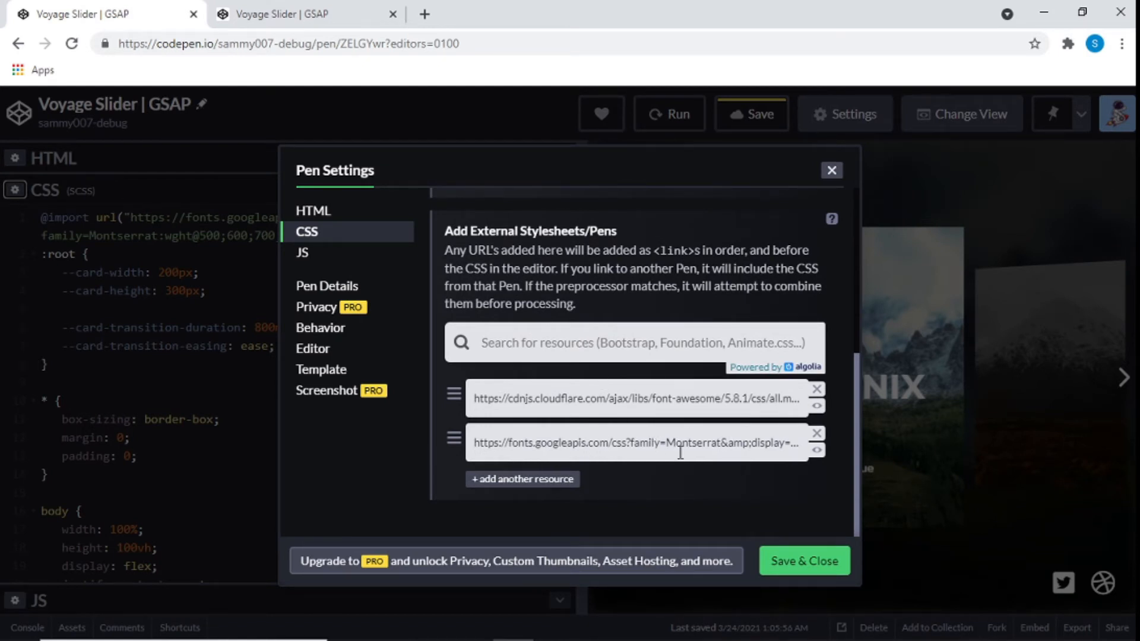
mouse_move(586, 428)
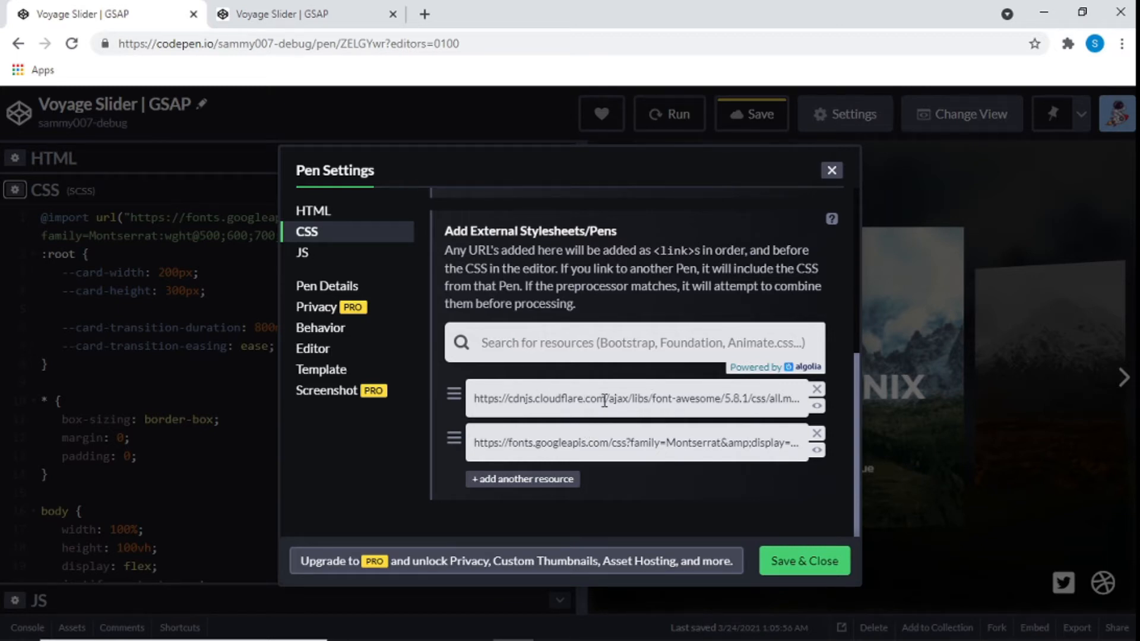
mouse_move(650, 215)
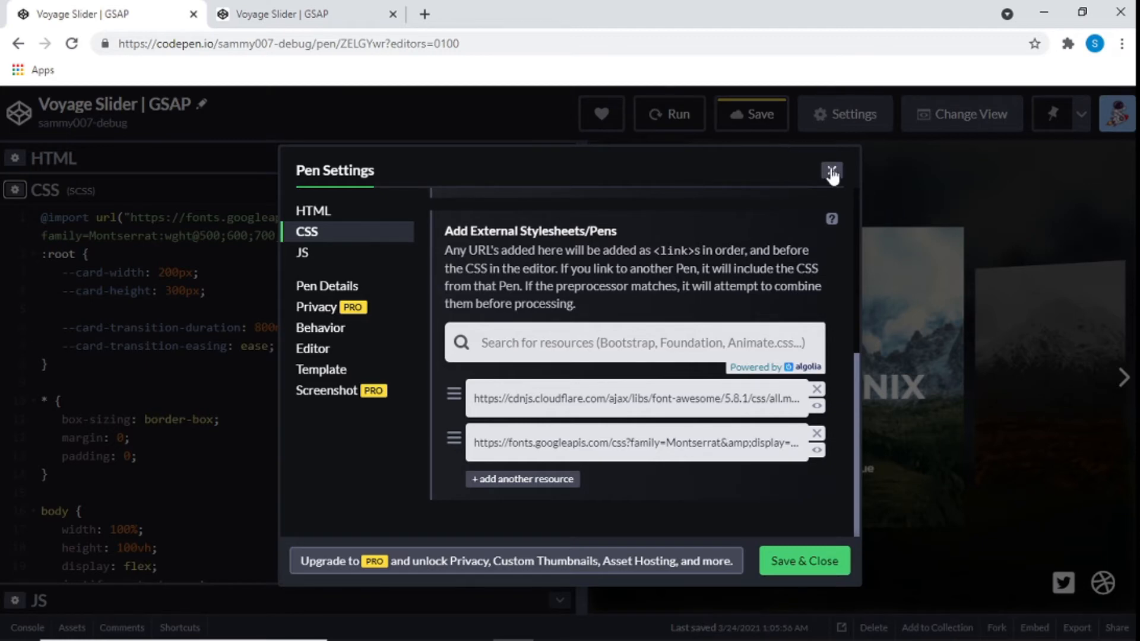
- Close the settings and review the body centering rules and the 0.787 background opacity
click(831, 173)
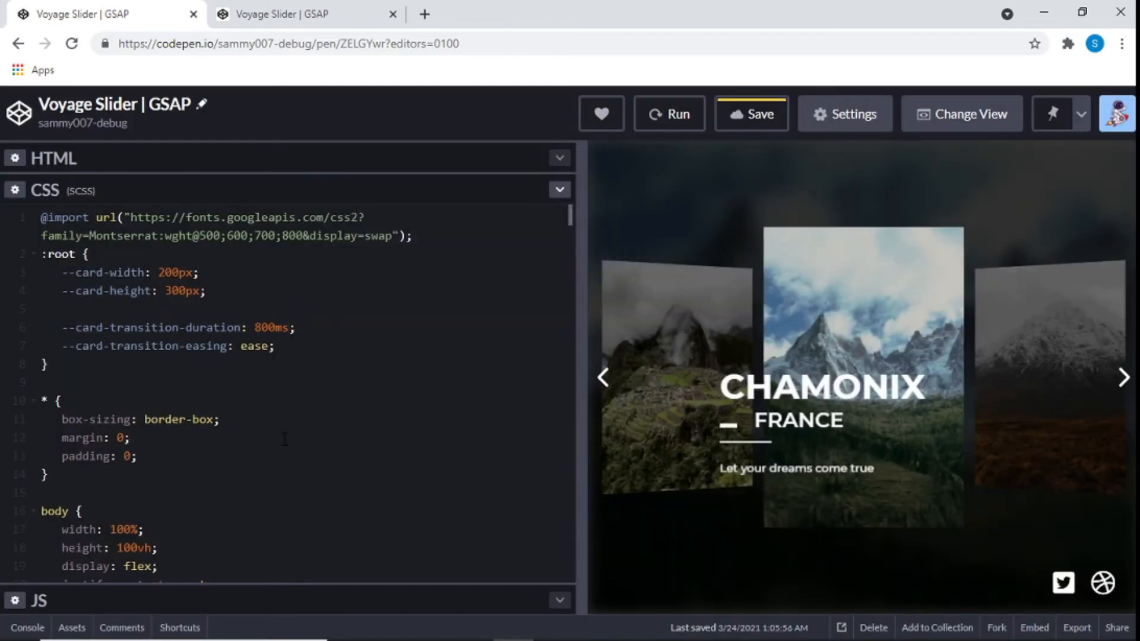
scroll(down, 3)
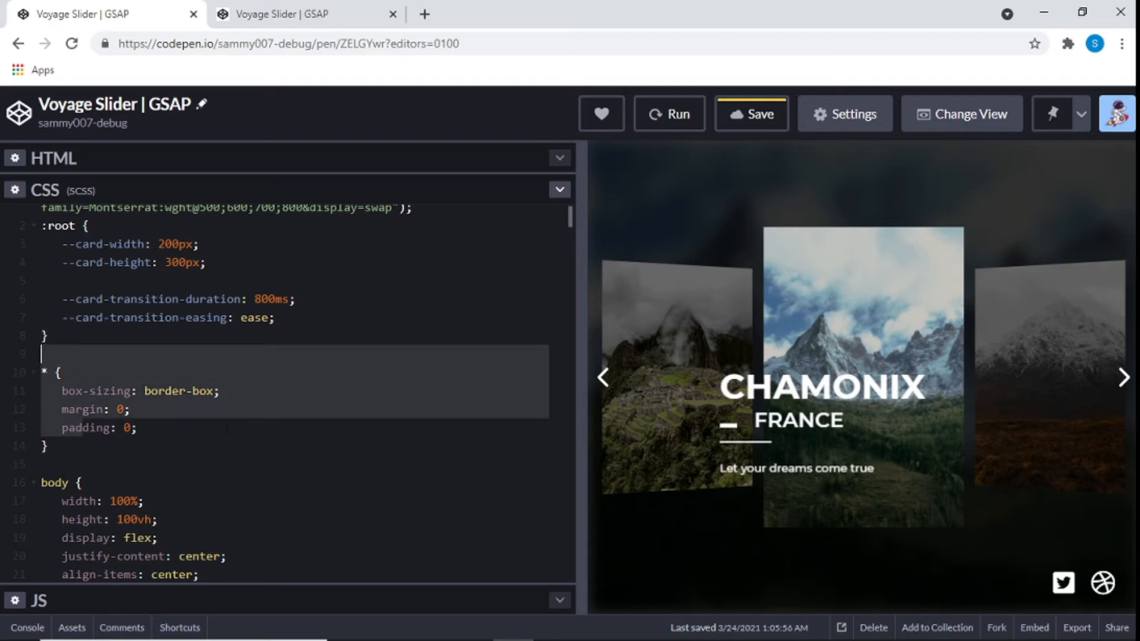
scroll(down, 3)
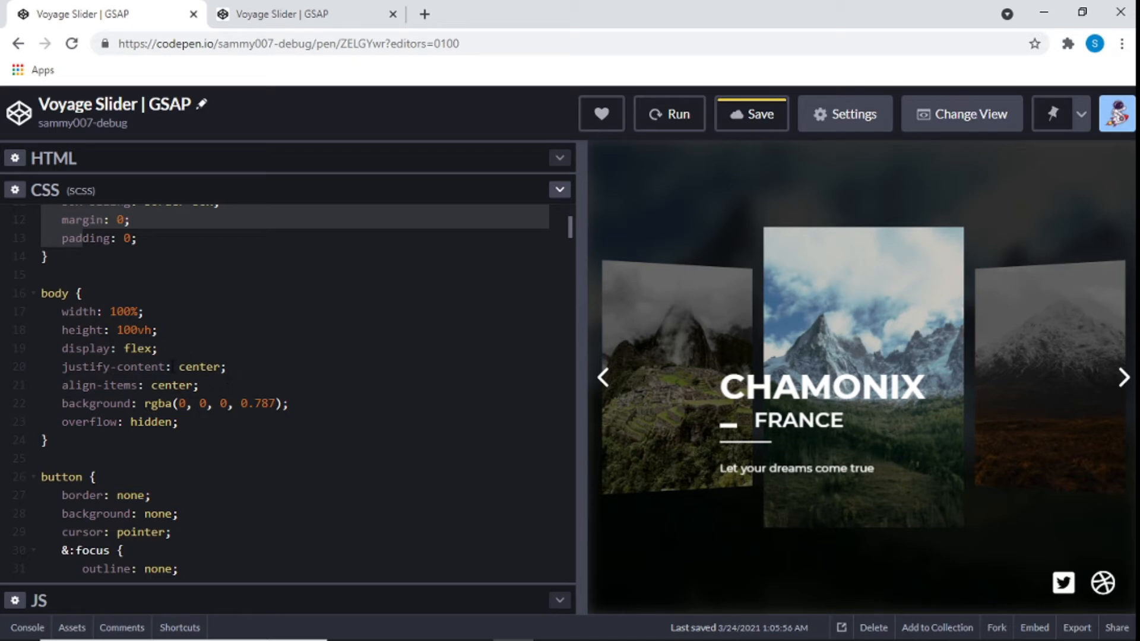
click(92, 404)
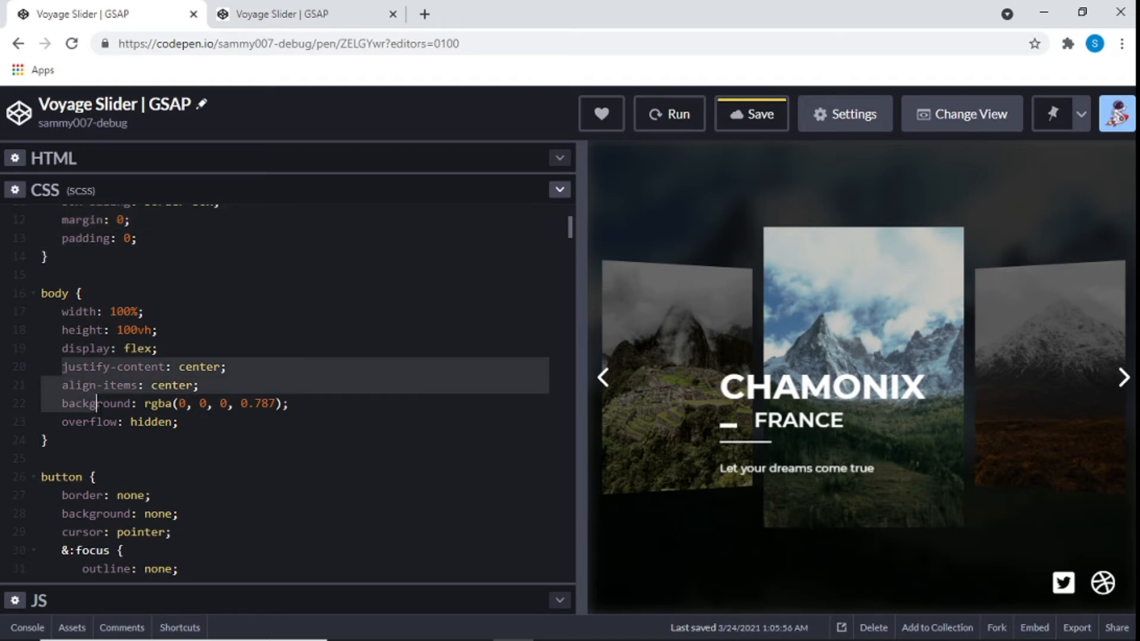
click(50, 440)
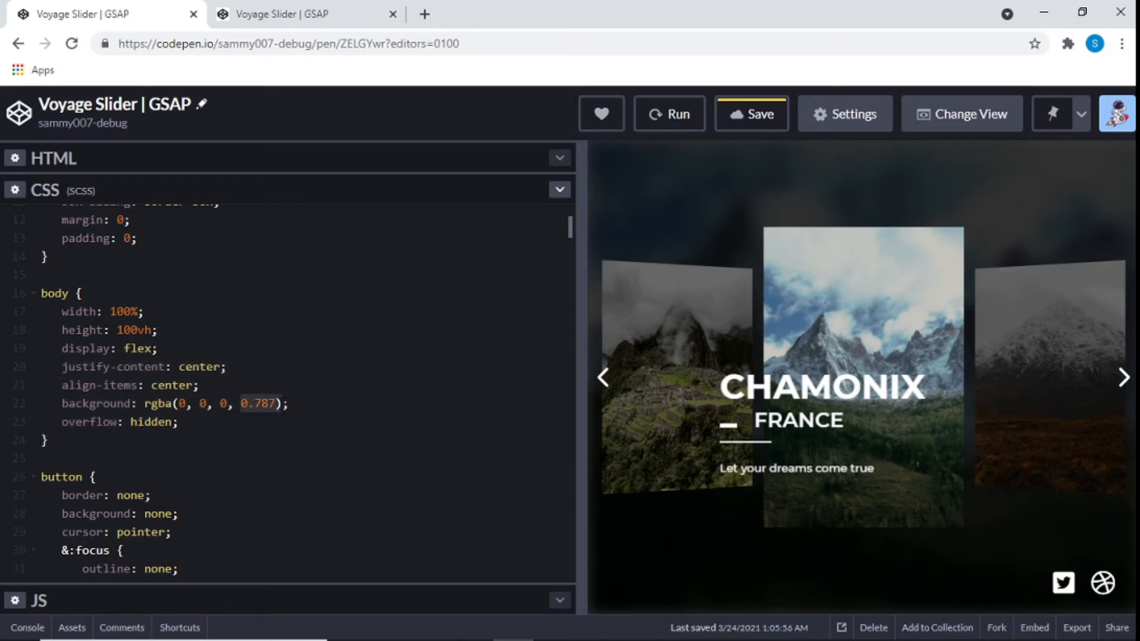
click(284, 403)
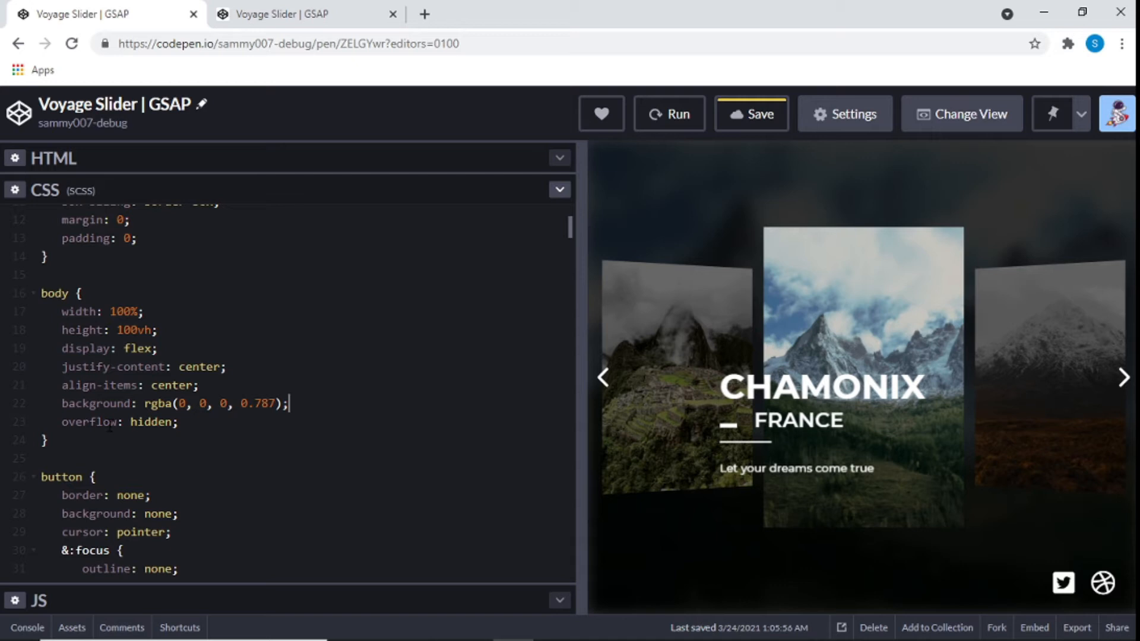
- Read on through the .app background and image-state rules down to the .card styles
scroll(down, 3)
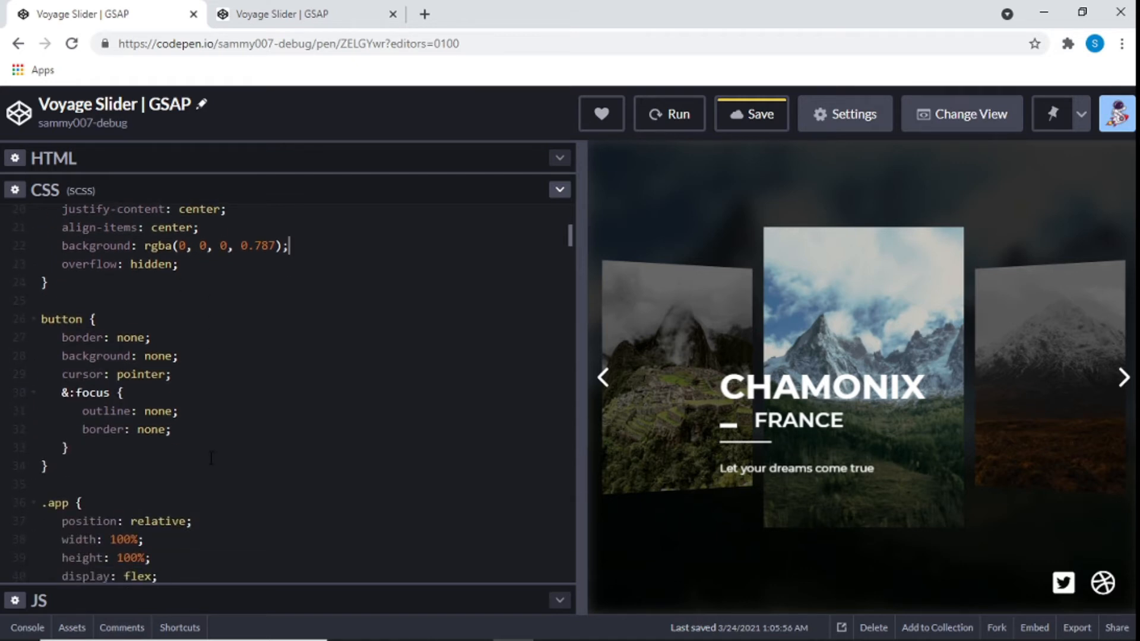
scroll(up, 3)
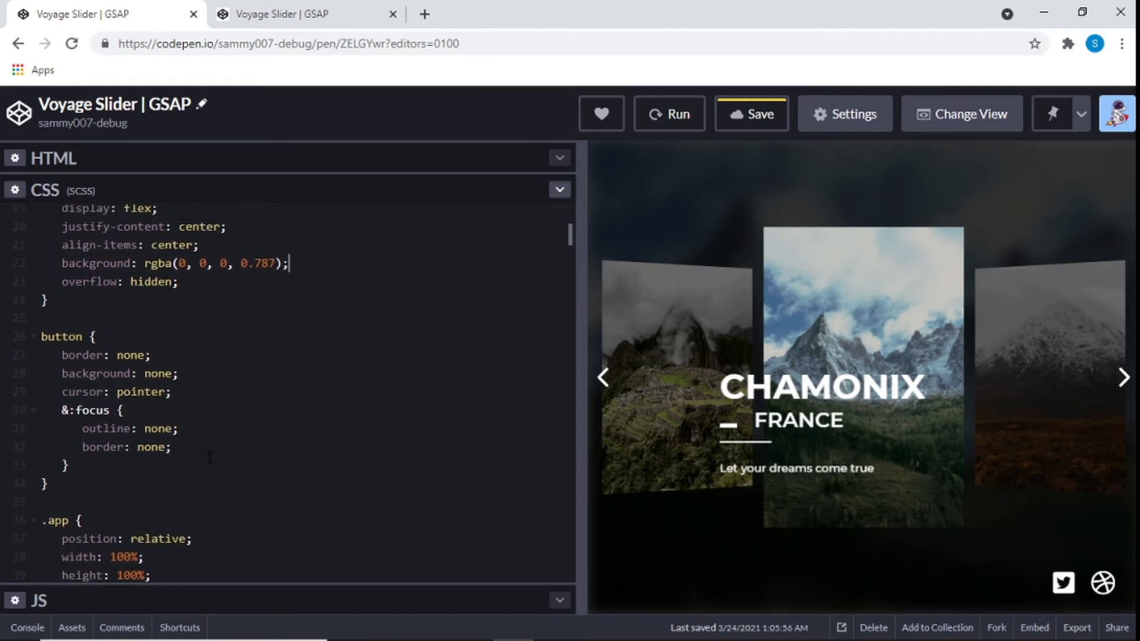
scroll(down, 3)
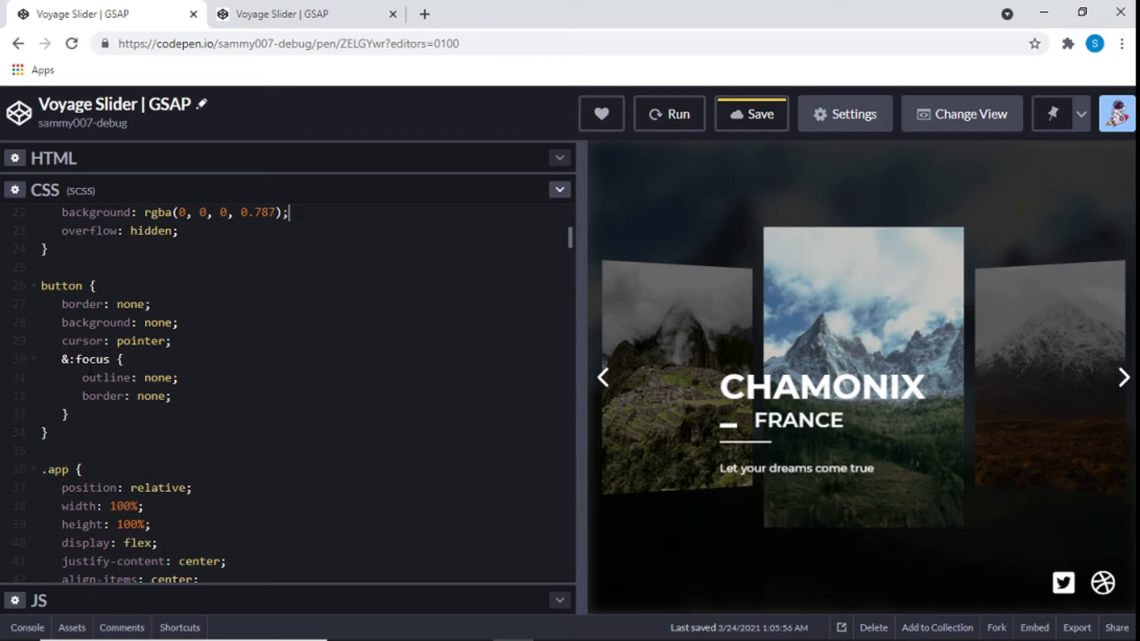
scroll(down, 3)
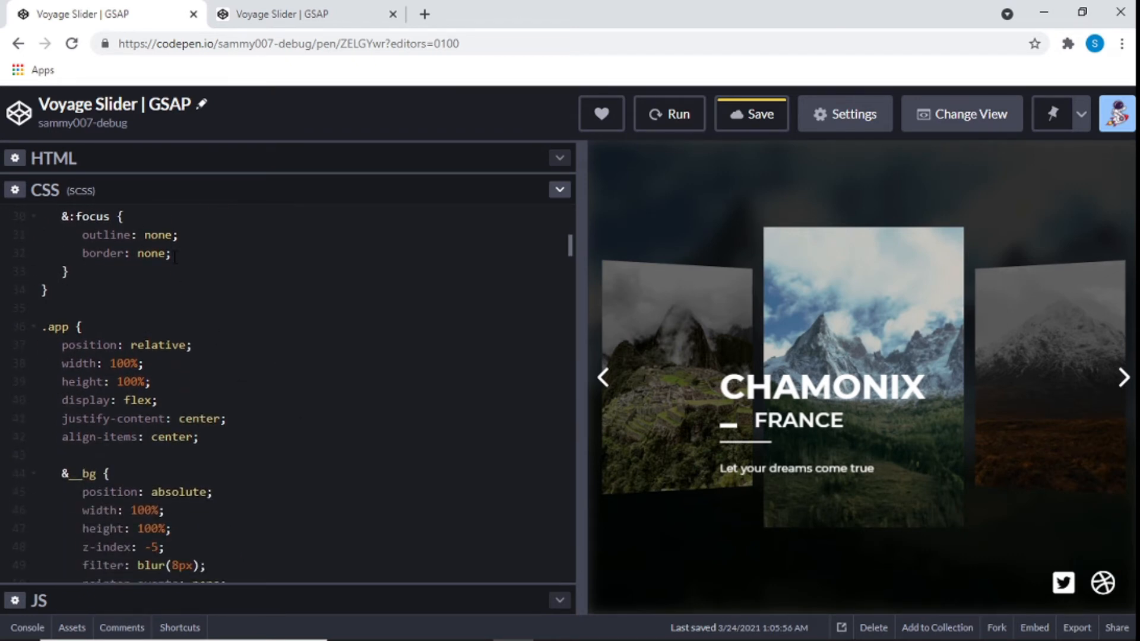
scroll(down, 3)
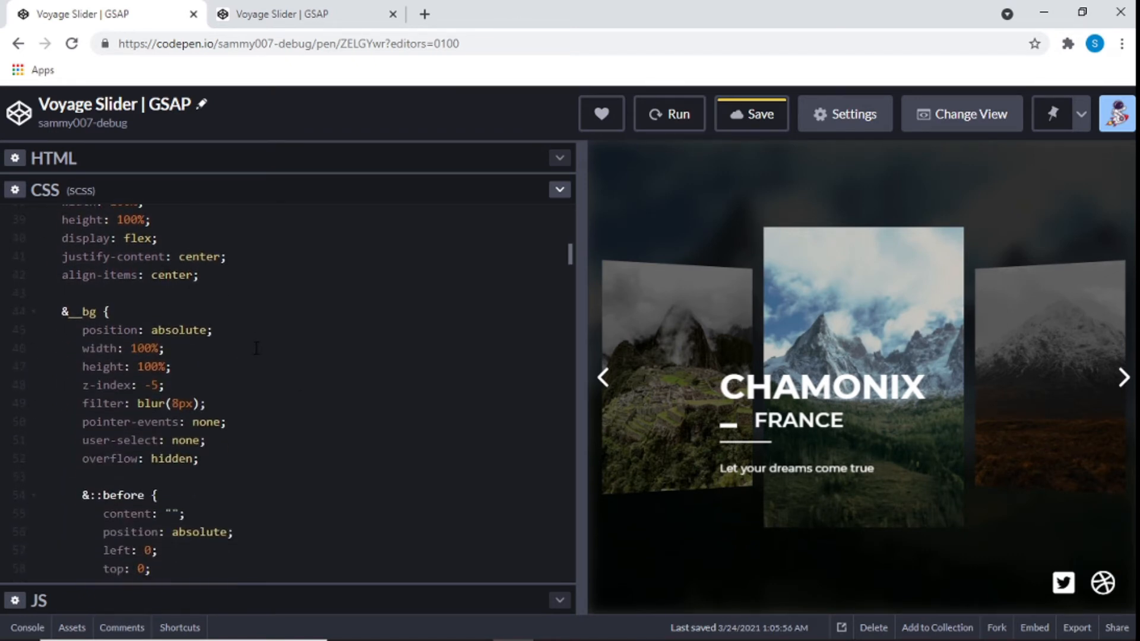
scroll(up, 3)
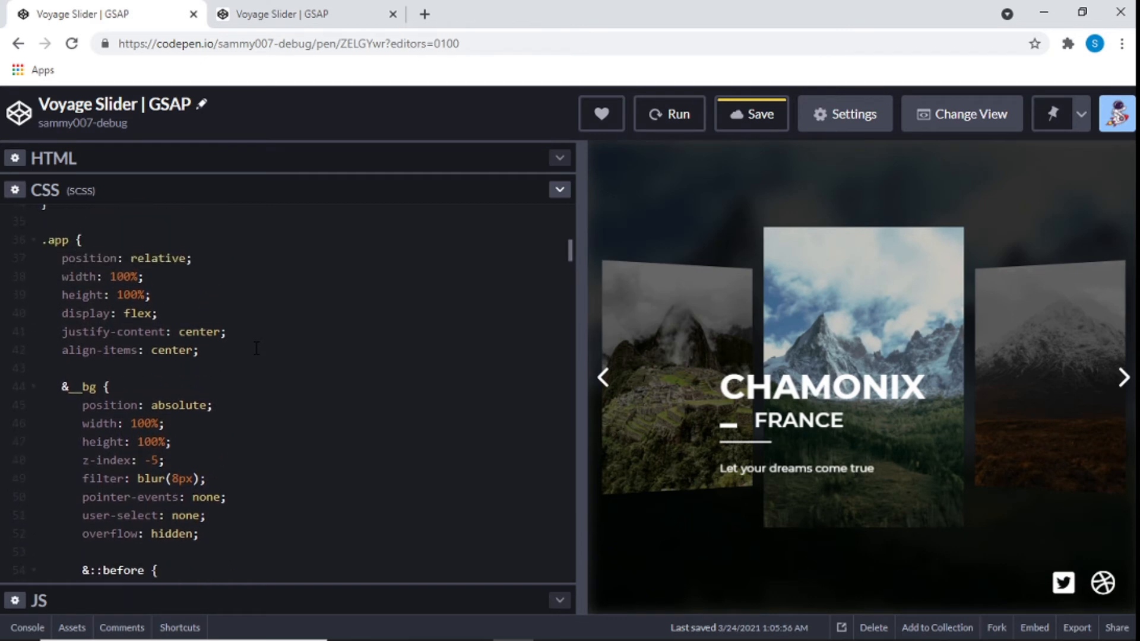
scroll(down, 3)
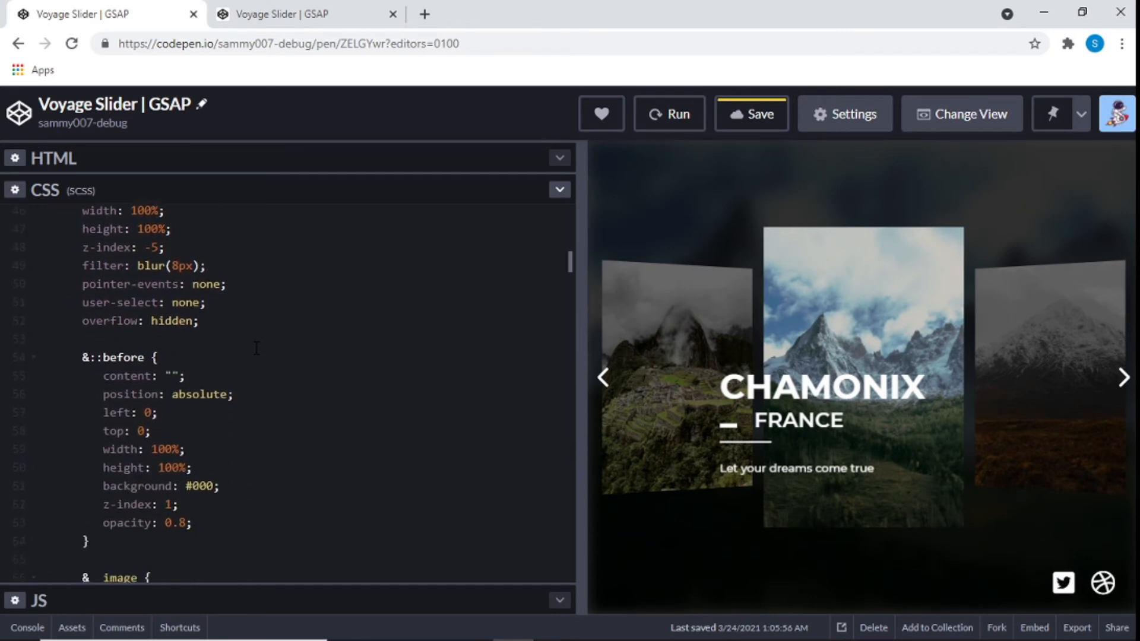
scroll(down, 3)
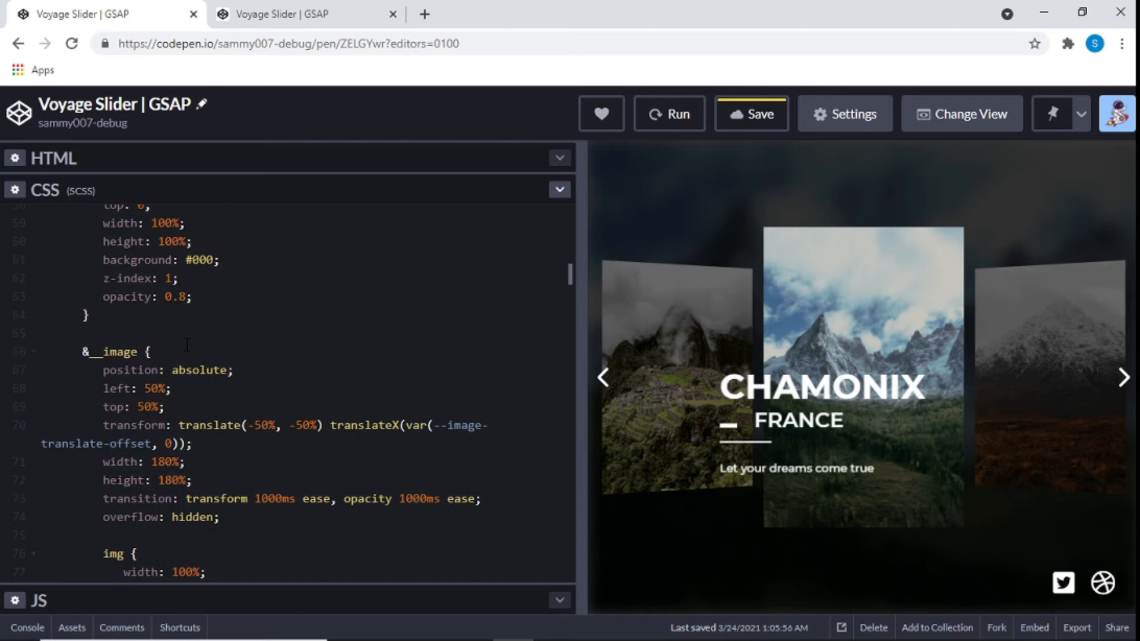
scroll(down, 3)
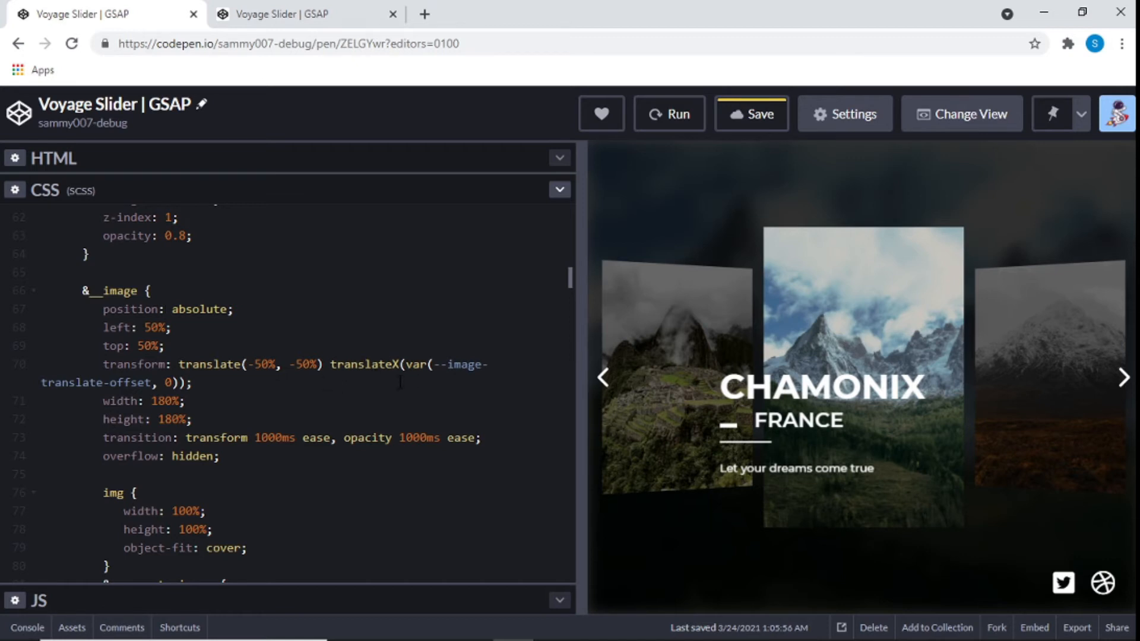
scroll(down, 3)
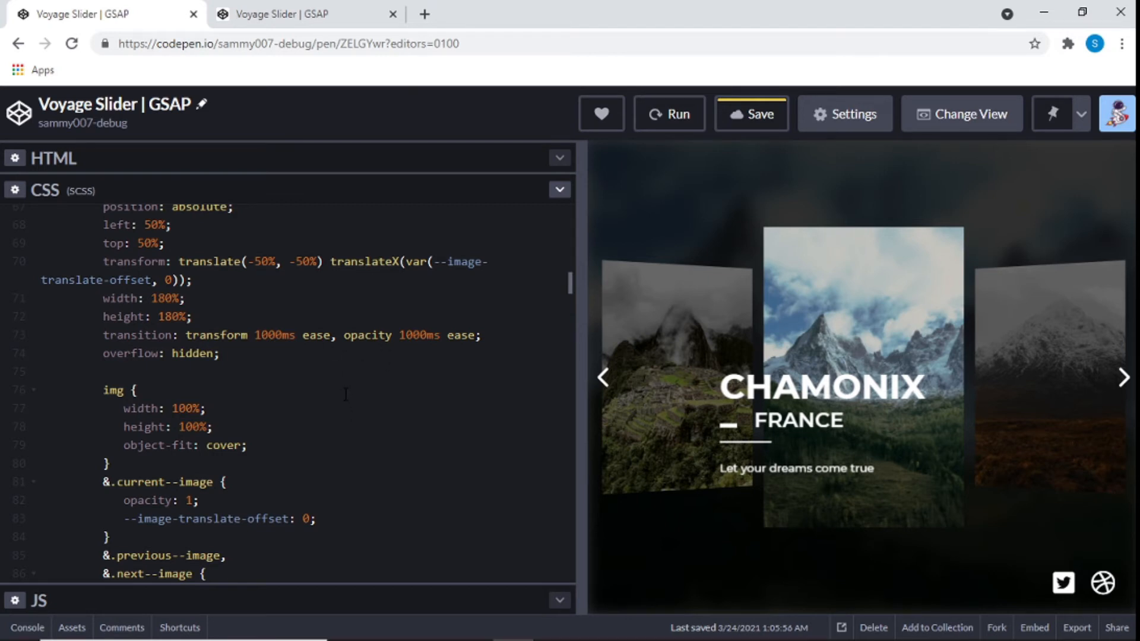
scroll(down, 3)
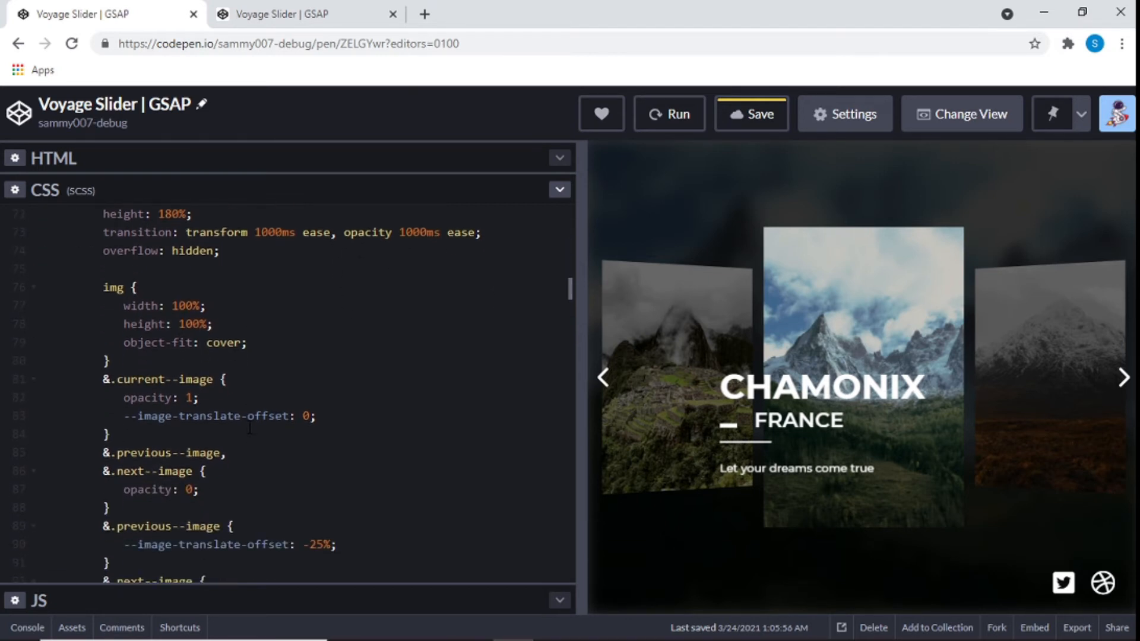
scroll(down, 3)
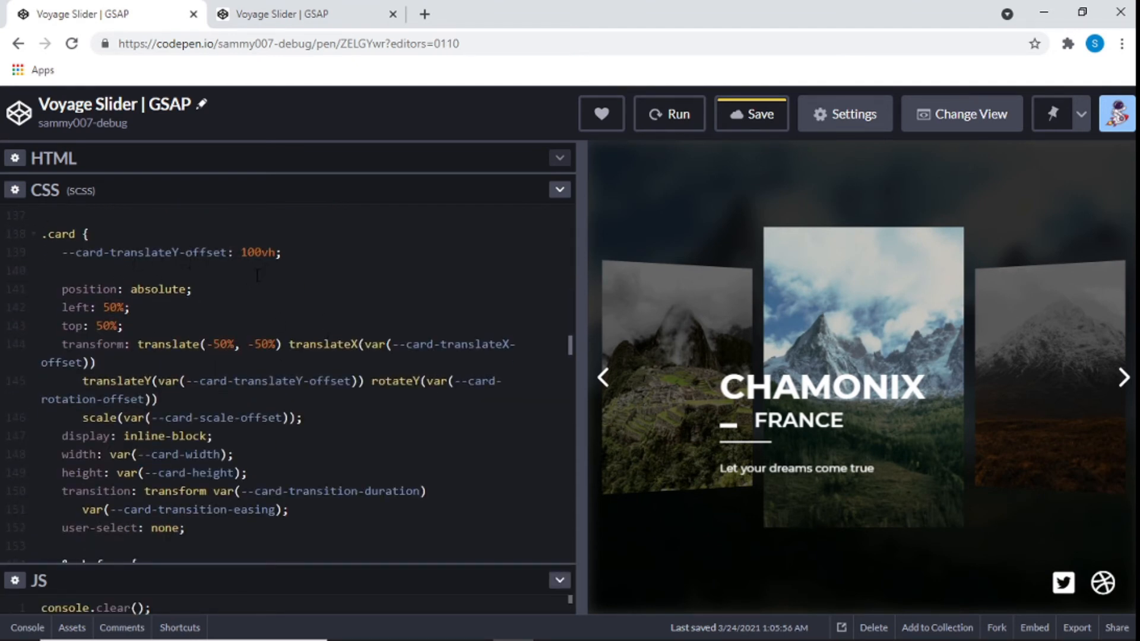
- Scroll past .card, &::before and &__image to the .current--card, .previous--card and .next--card rules
scroll(down, 3)
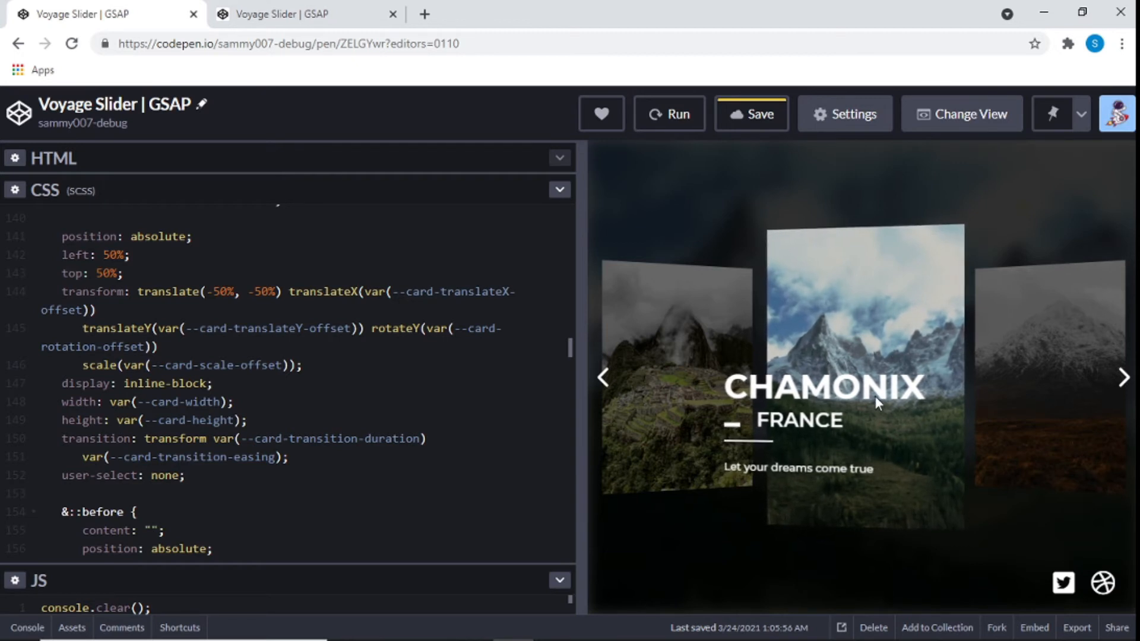
mouse_move(691, 316)
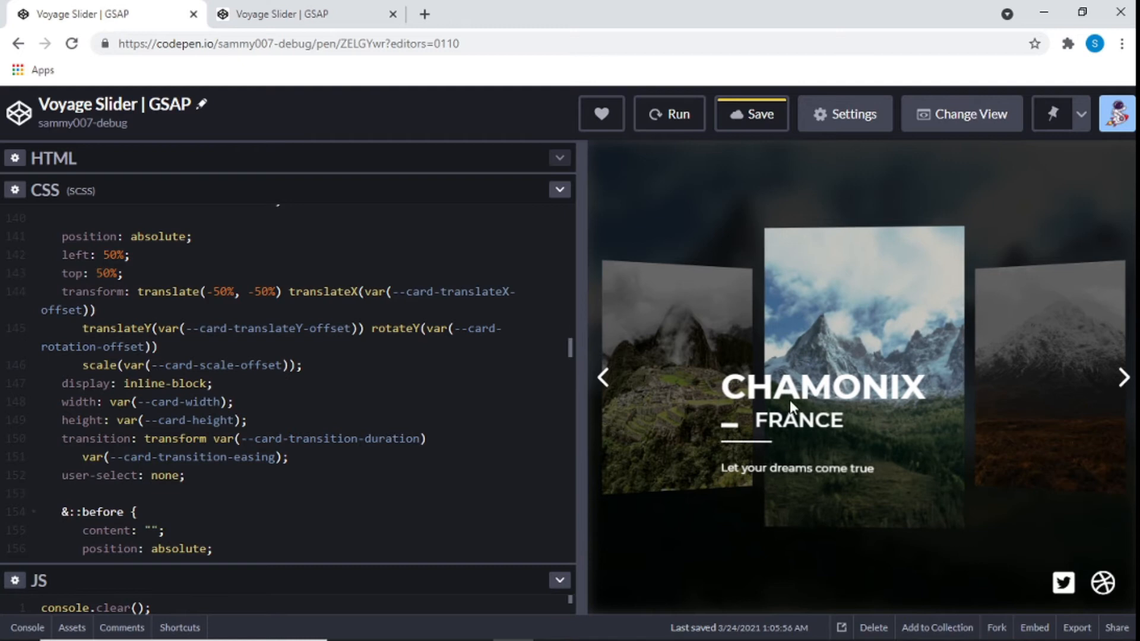
scroll(down, 3)
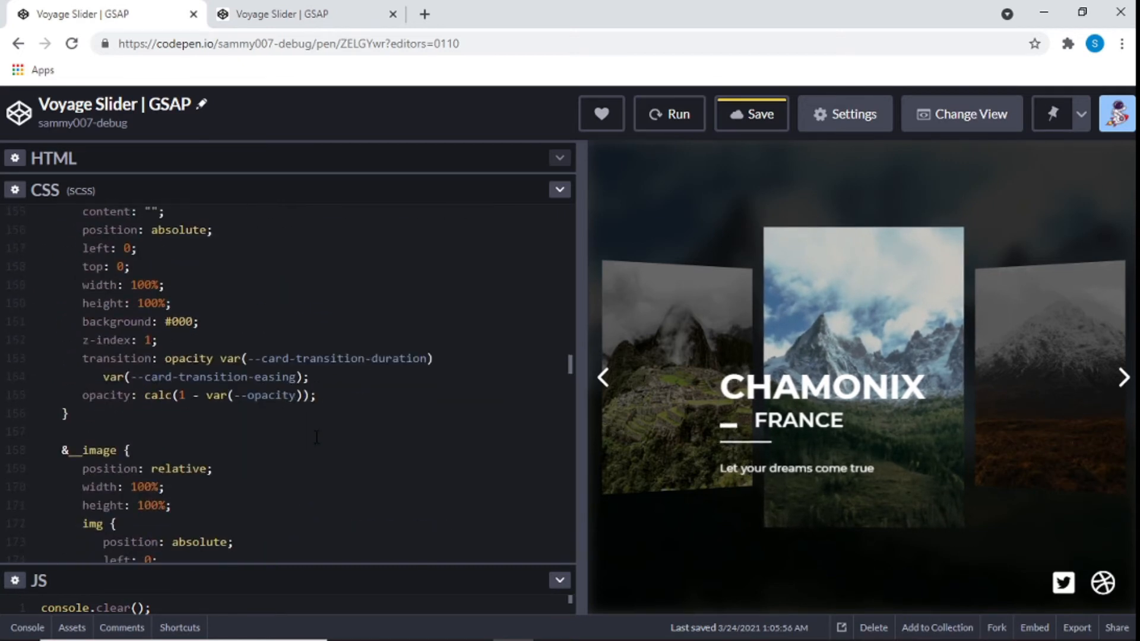
scroll(down, 3)
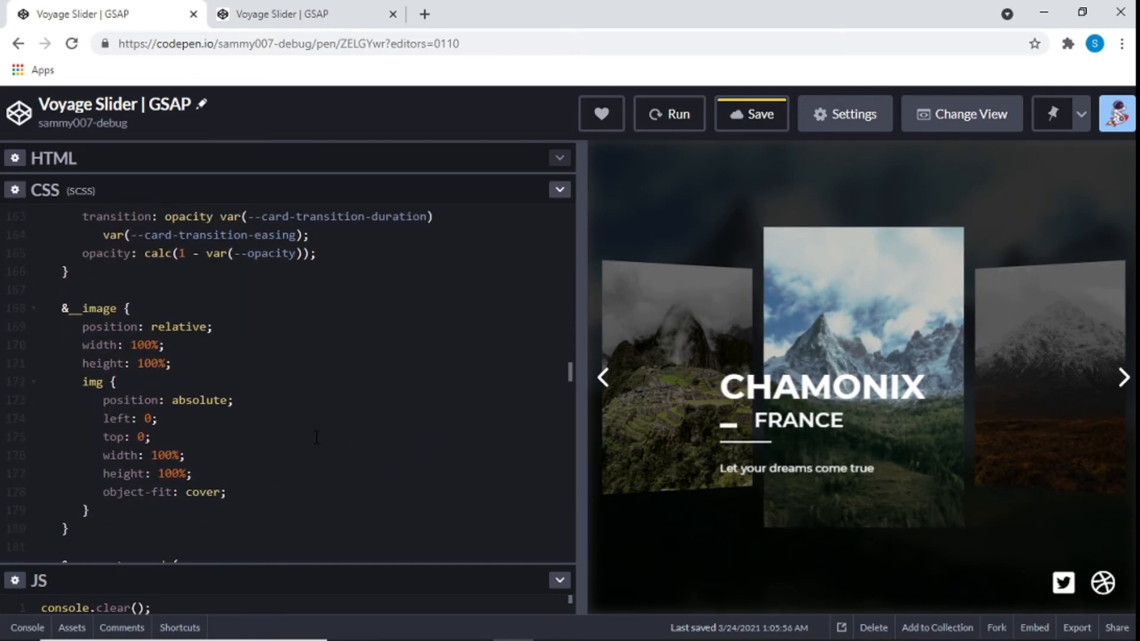
scroll(down, 3)
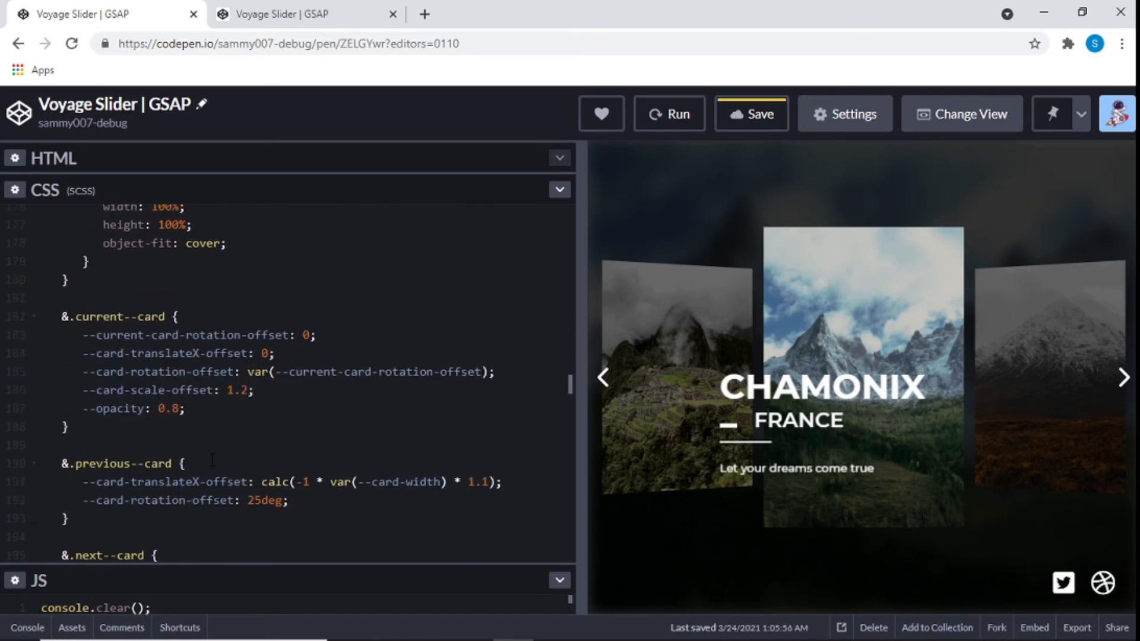
scroll(down, 3)
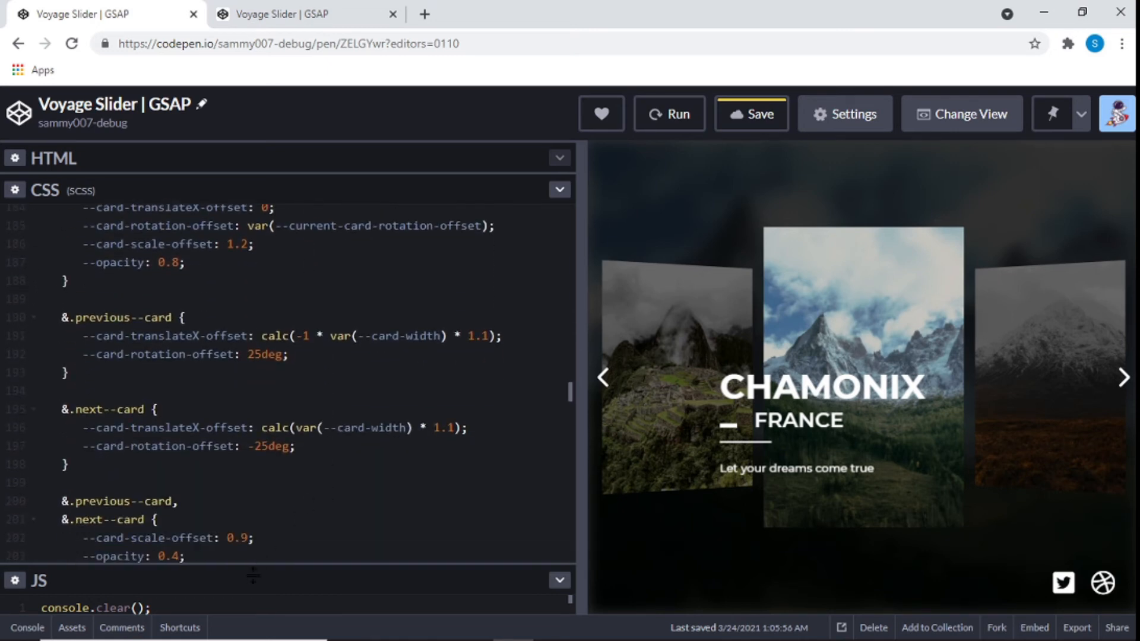
- Expand the JS editor and read from the button listeners and swapCards to the updateCard tilt function
click(559, 190)
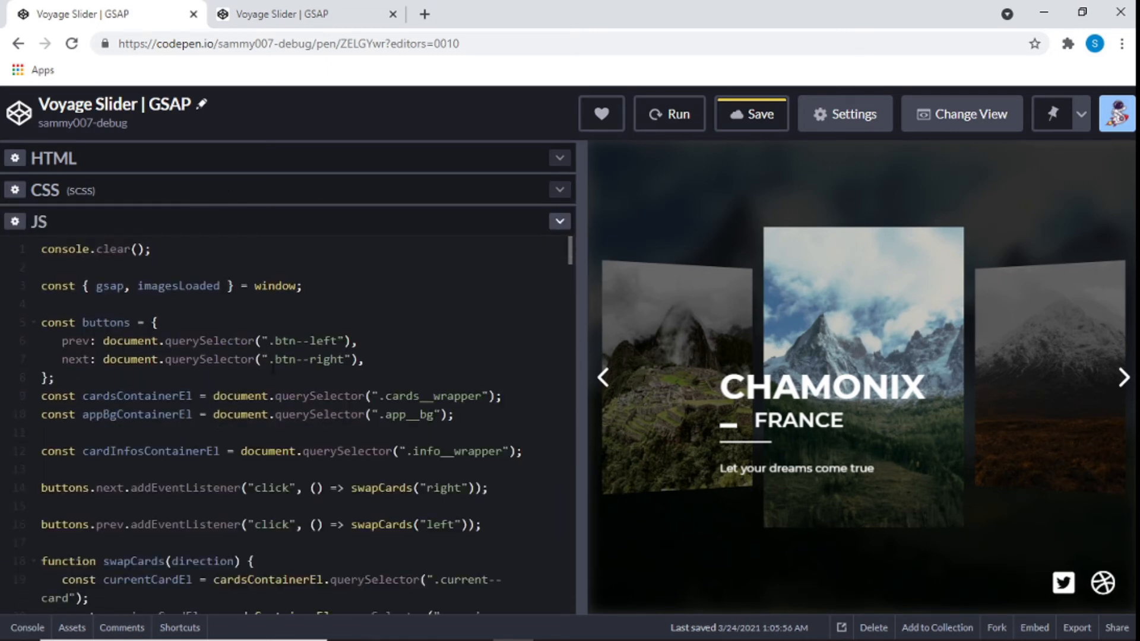
scroll(down, 3)
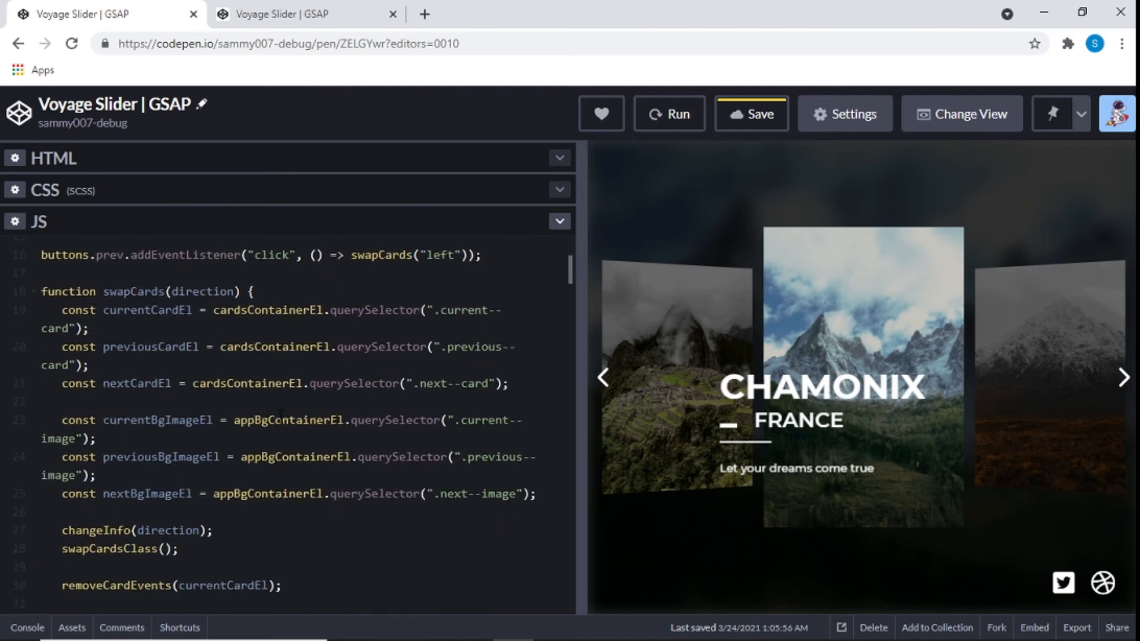
scroll(up, 3)
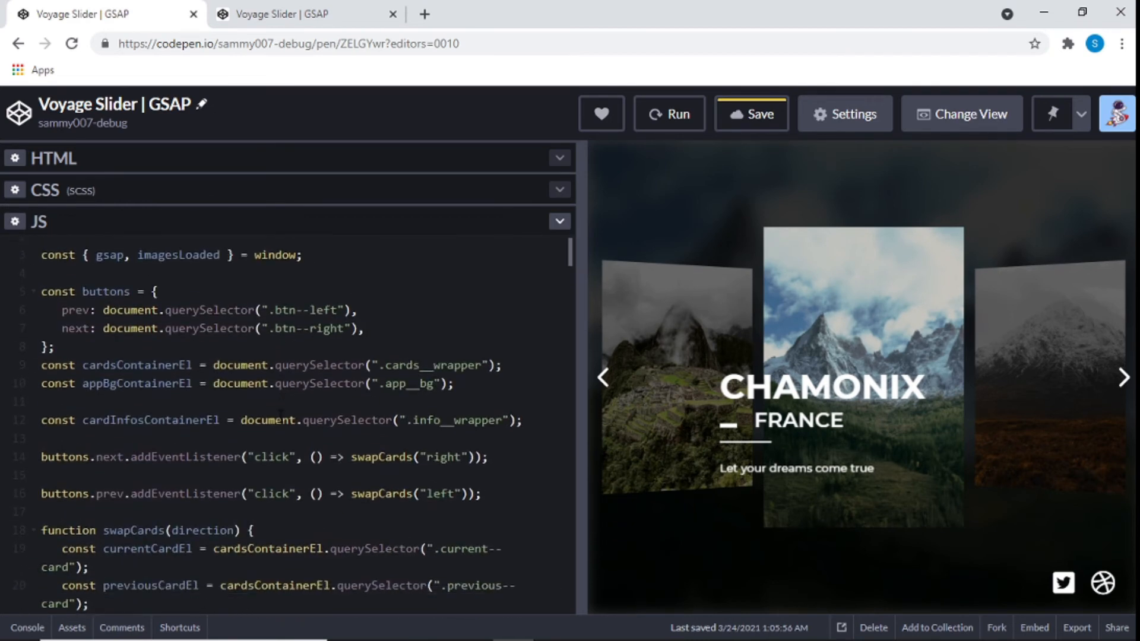
scroll(down, 3)
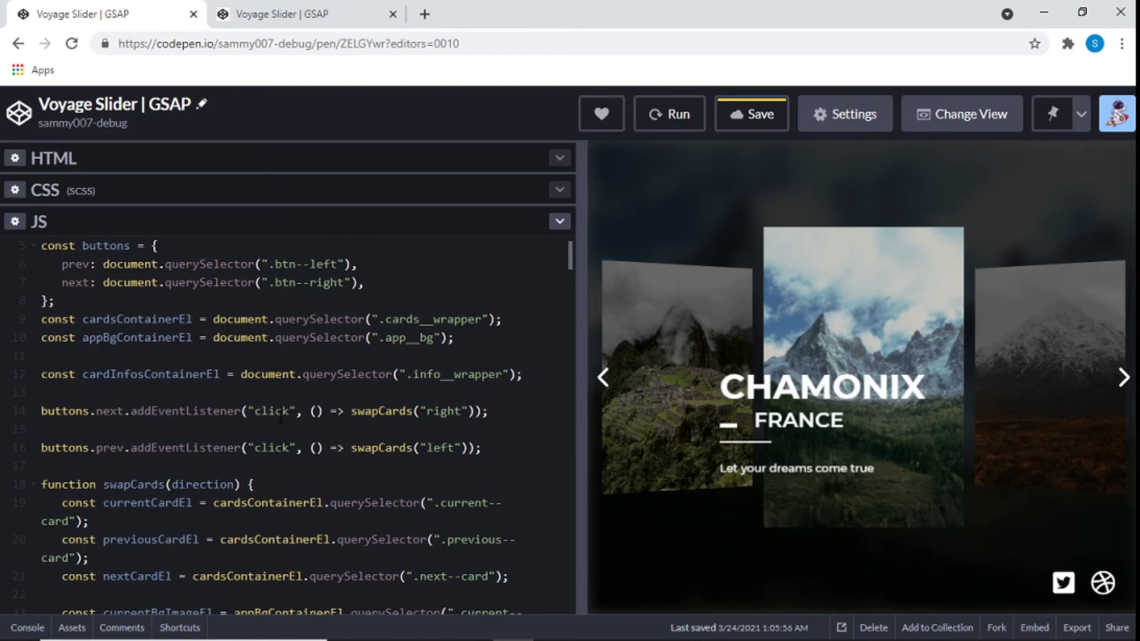
scroll(down, 3)
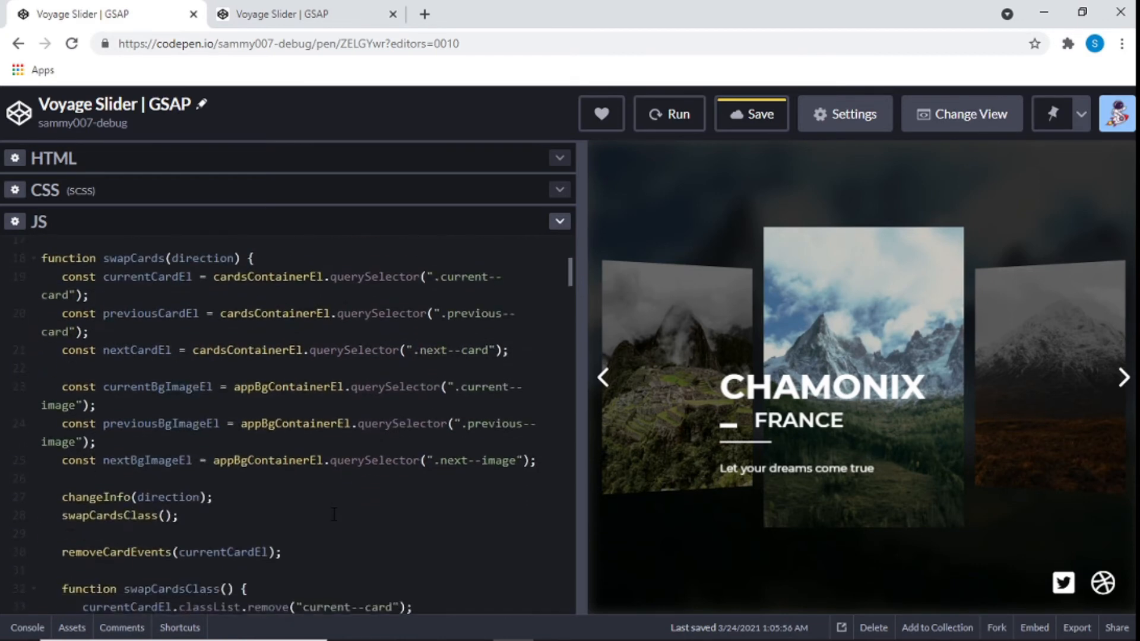
scroll(down, 3)
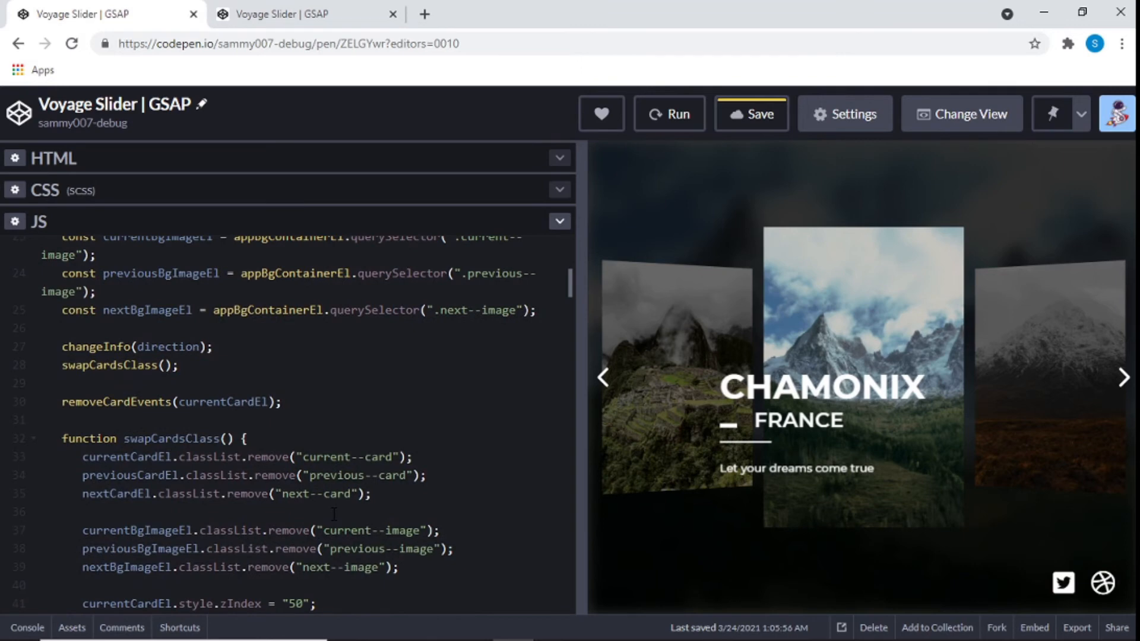
scroll(up, 3)
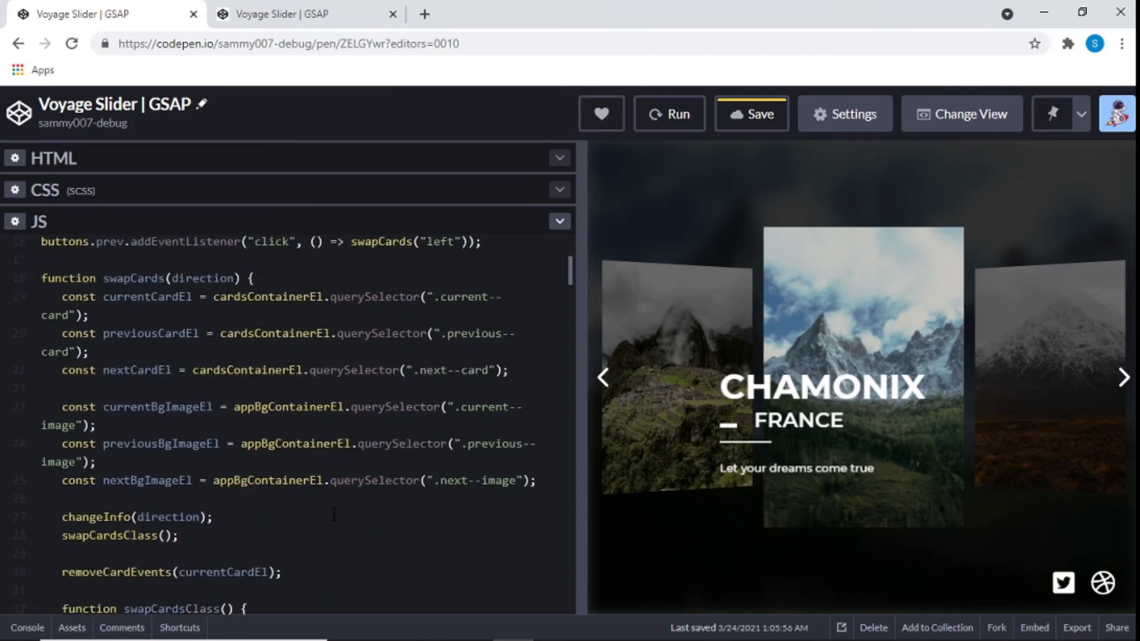
scroll(up, 3)
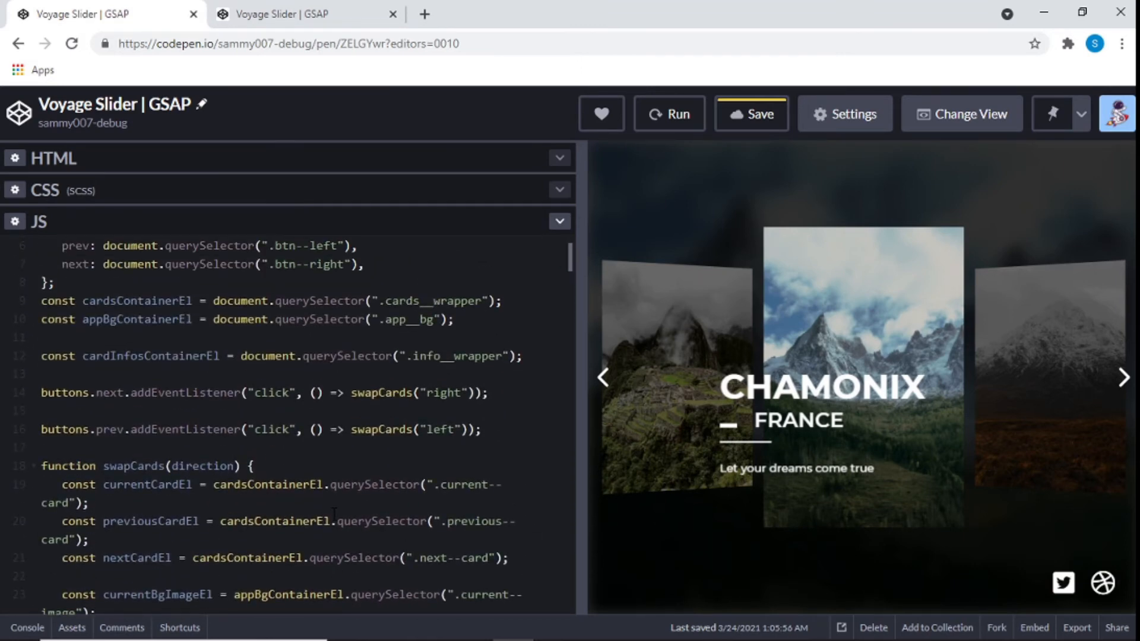
scroll(up, 3)
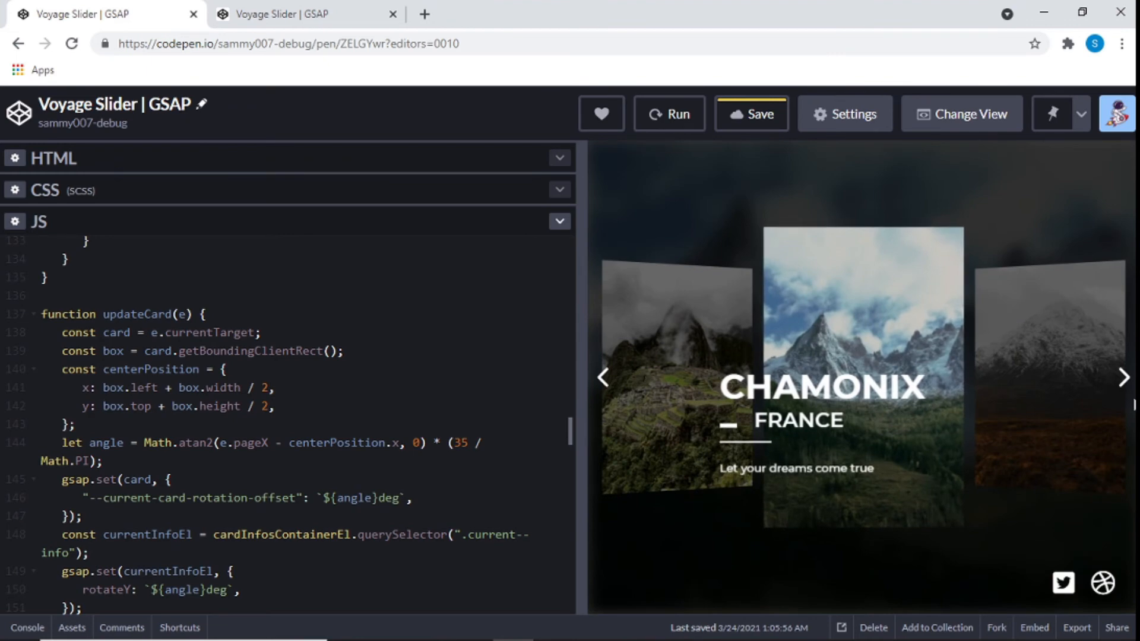
- Advance the preview to Highlands, Scotland and scroll the JS to initCardEvents and removeCardEvents
click(1123, 378)
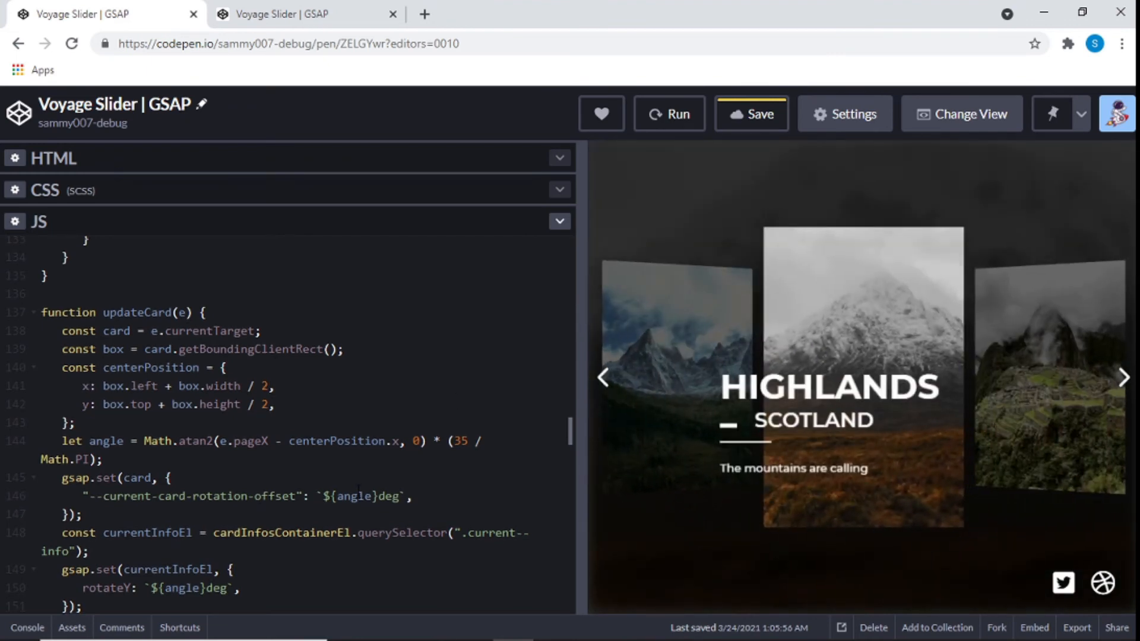
scroll(down, 3)
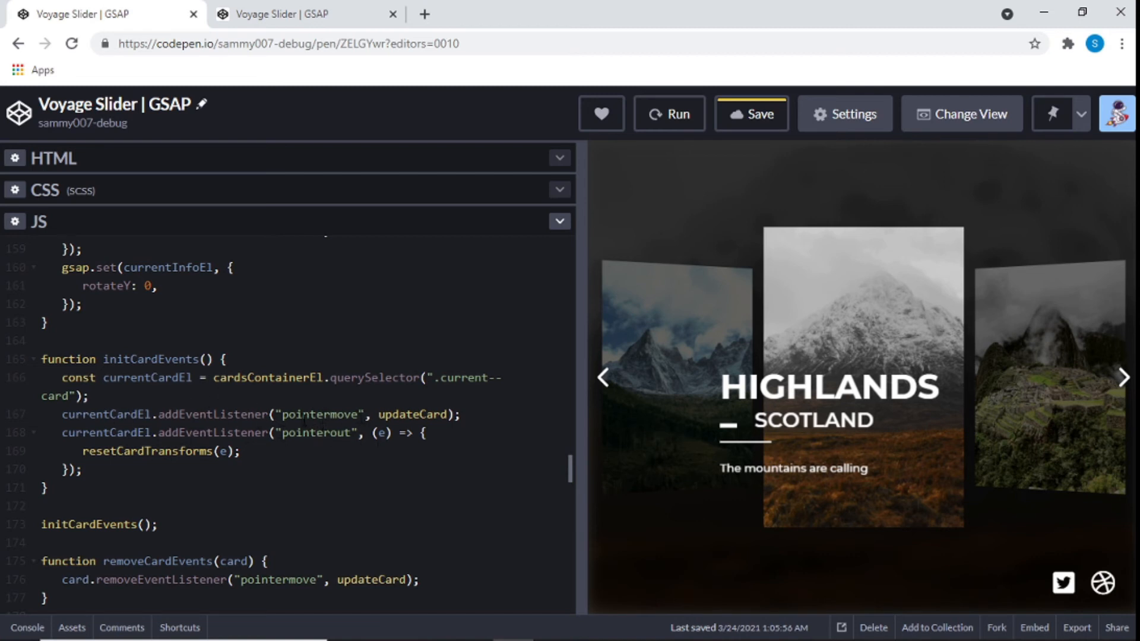
mouse_move(400, 528)
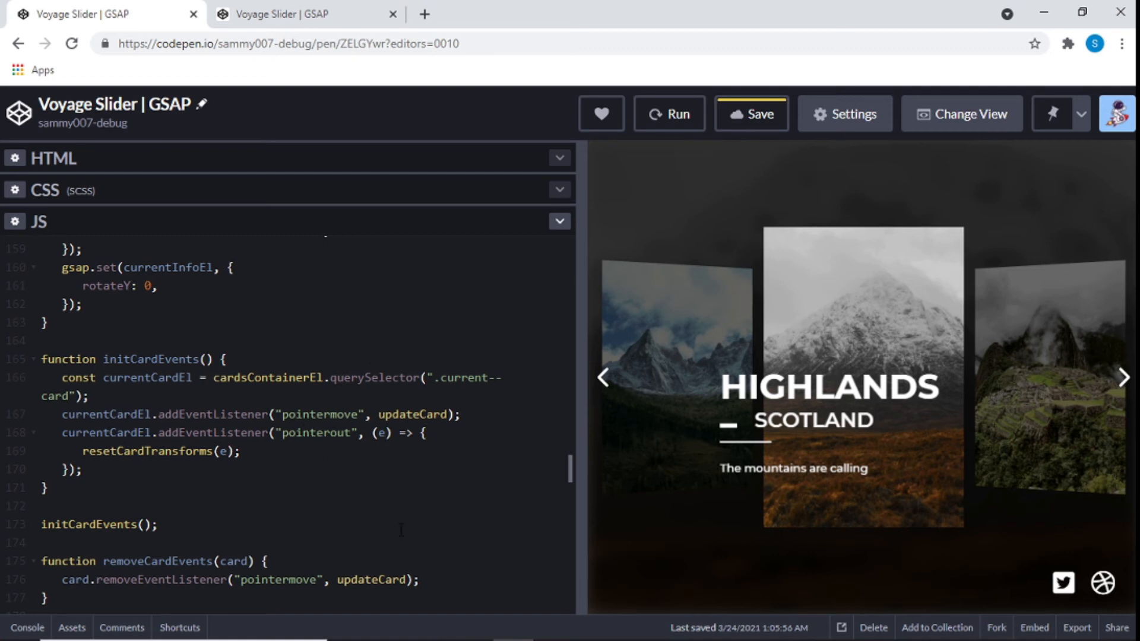
scroll(down, 3)
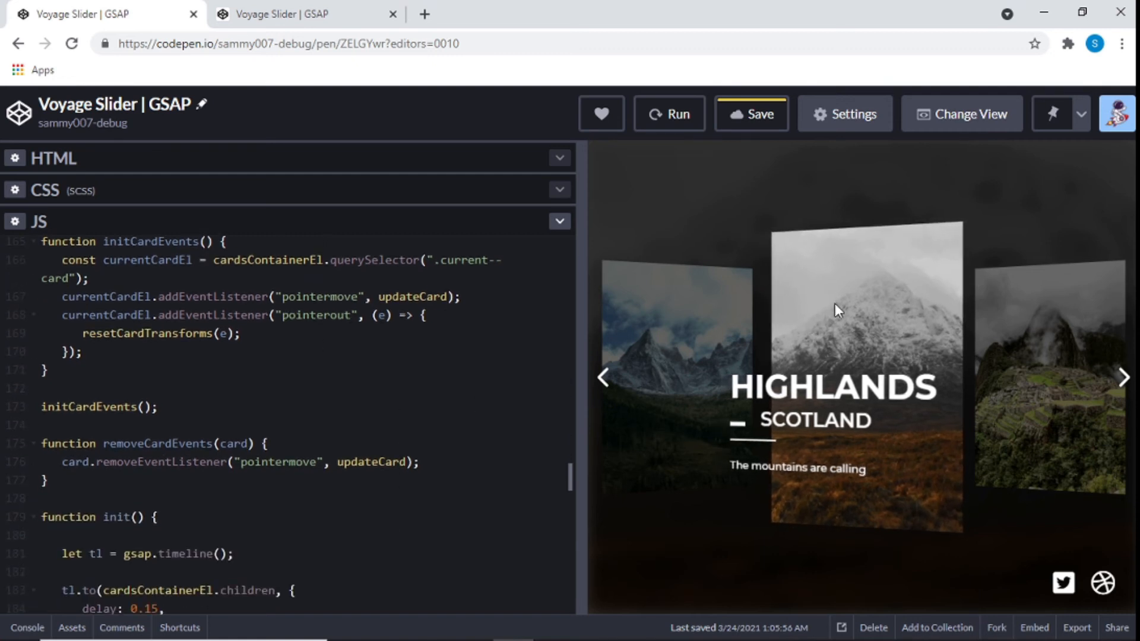
mouse_move(870, 391)
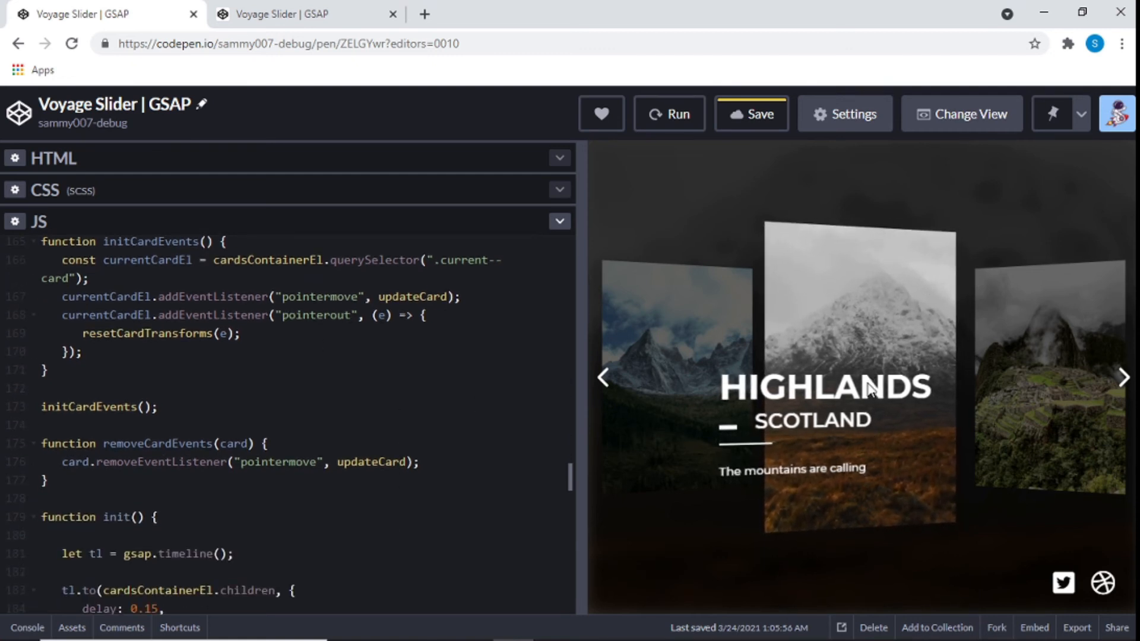
mouse_move(860, 461)
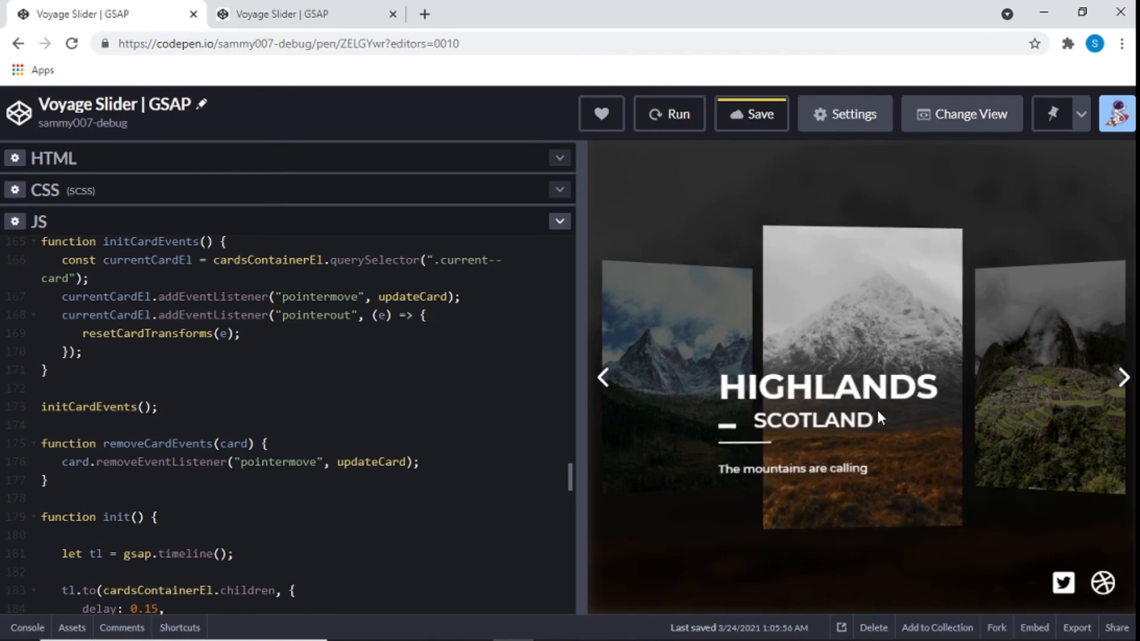
mouse_move(866, 393)
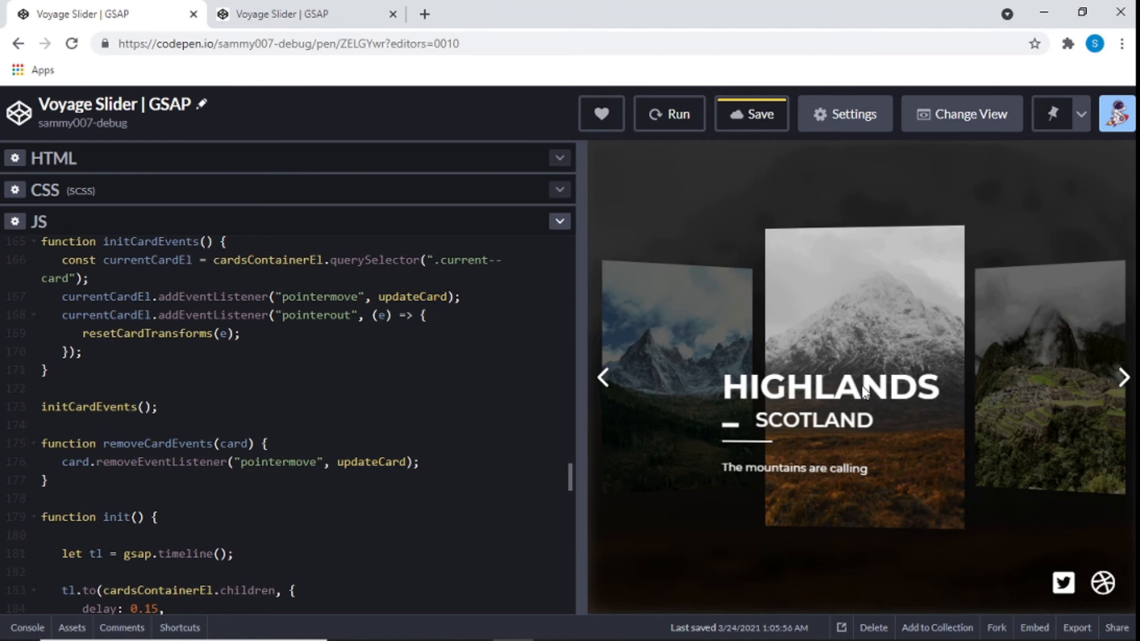
mouse_move(811, 283)
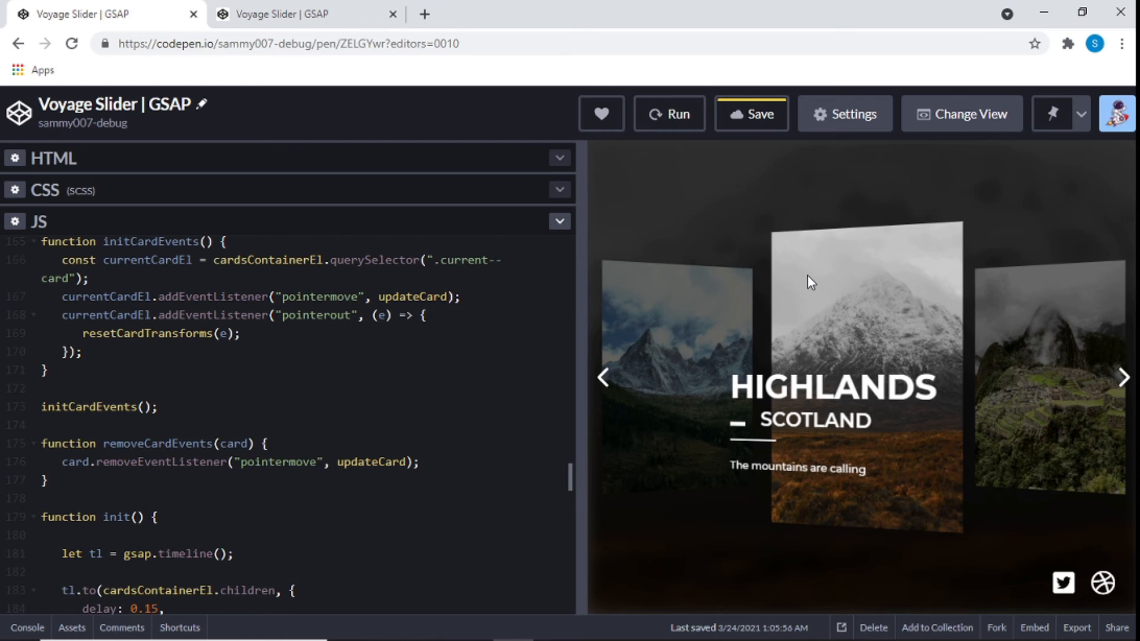
mouse_move(866, 316)
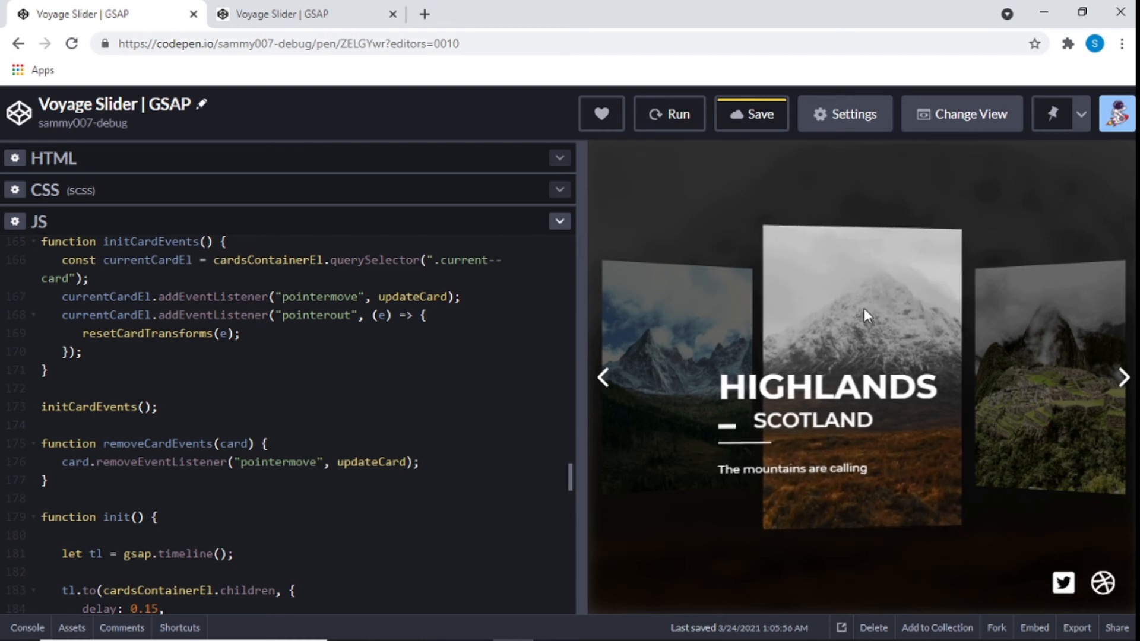
mouse_move(840, 289)
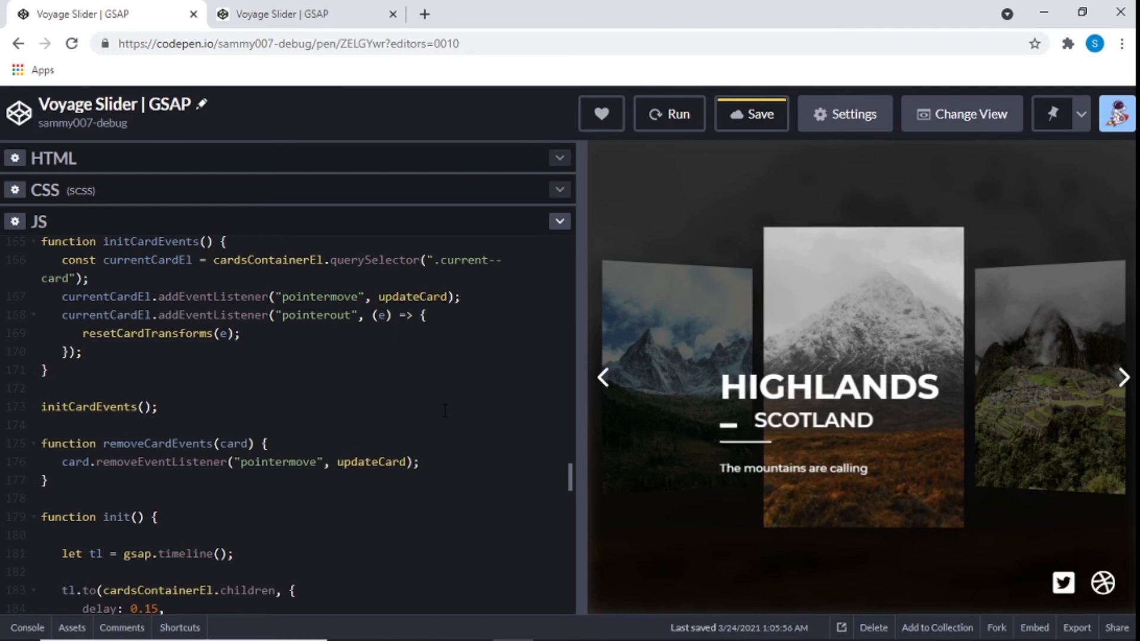
- Scroll to init's GSAP timeline with the staggered card offset and info text tweens
scroll(down, 3)
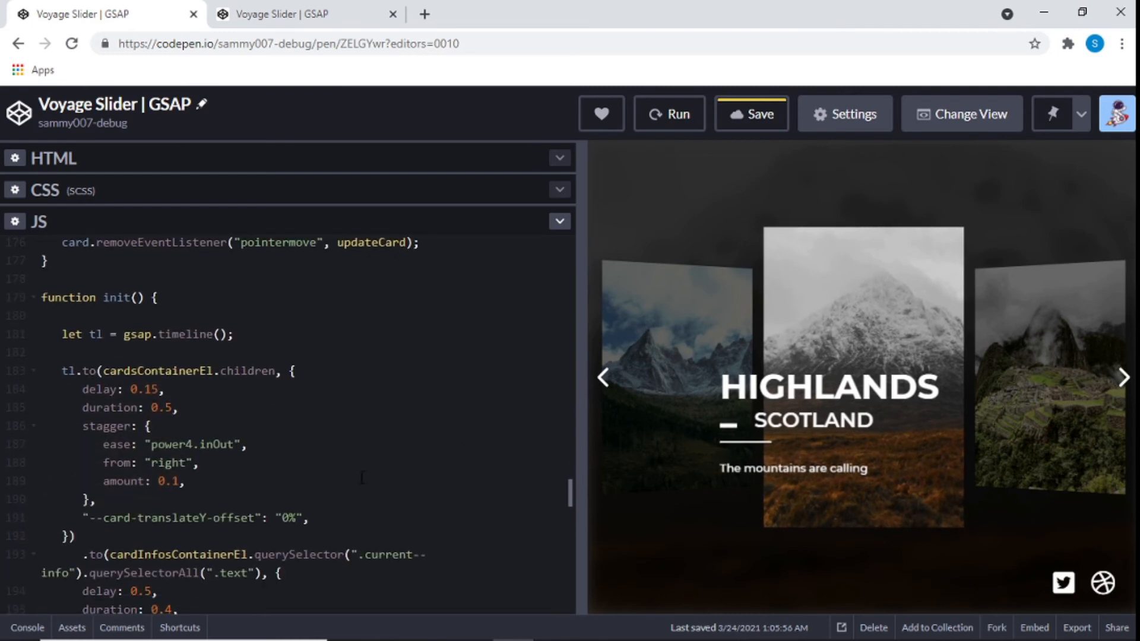